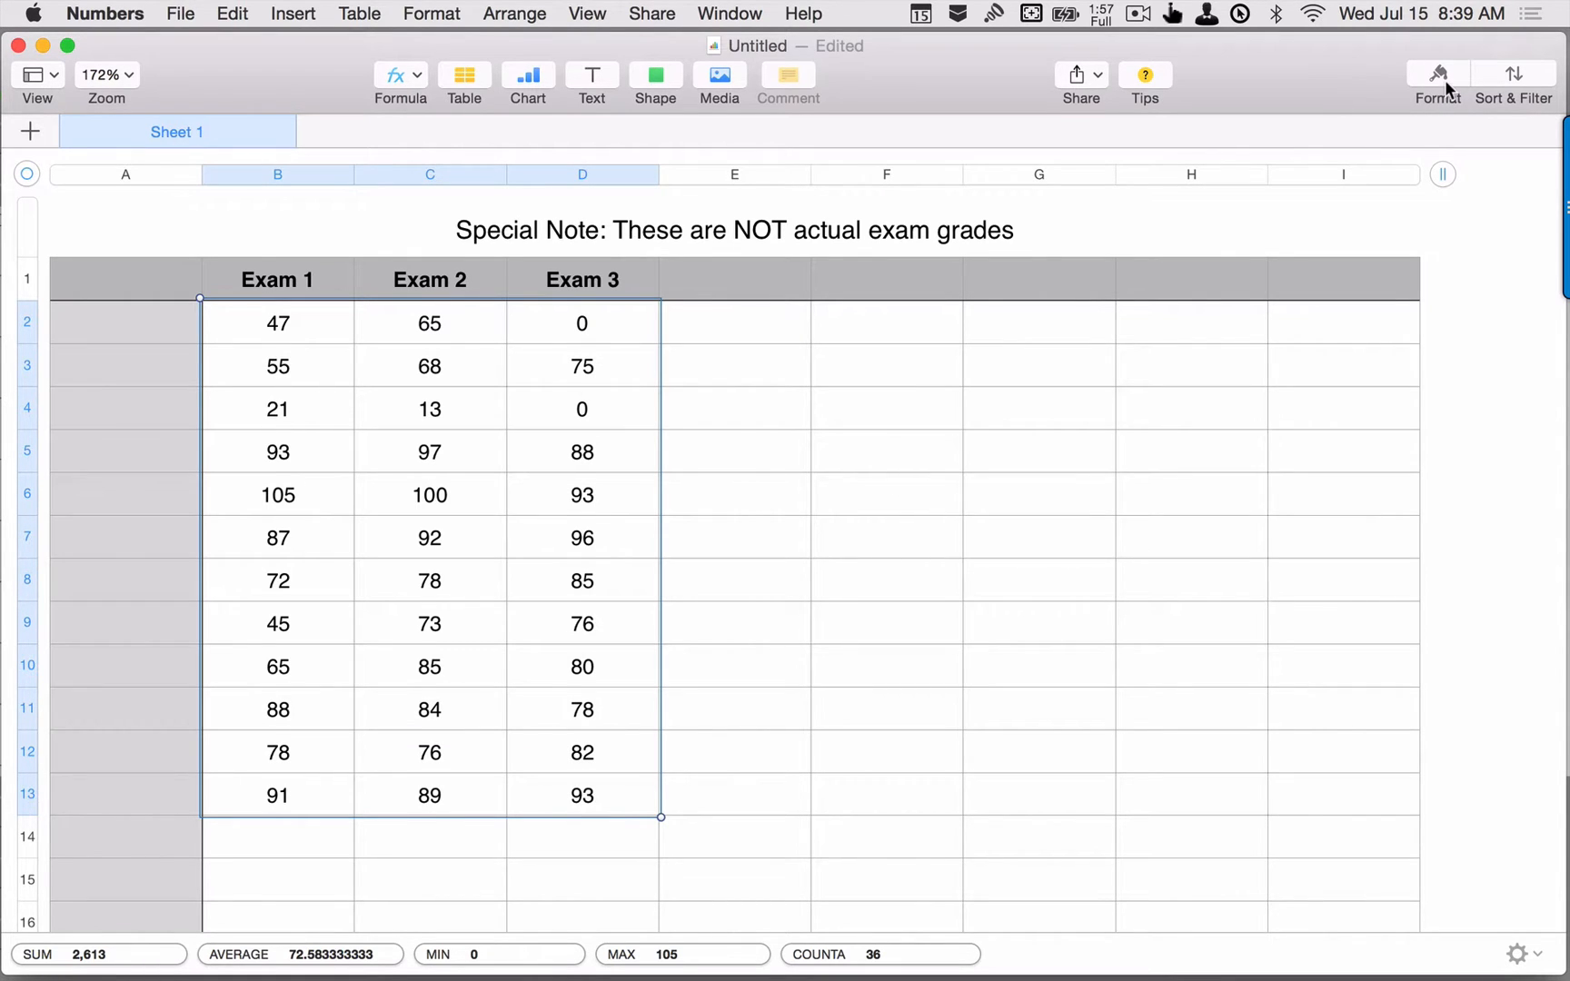
Show Conditional Highlighting from the Format sidebar's Cell options for the exam score cells B2:D13.
{"action": "left_click", "coordinate": [1436, 80]}
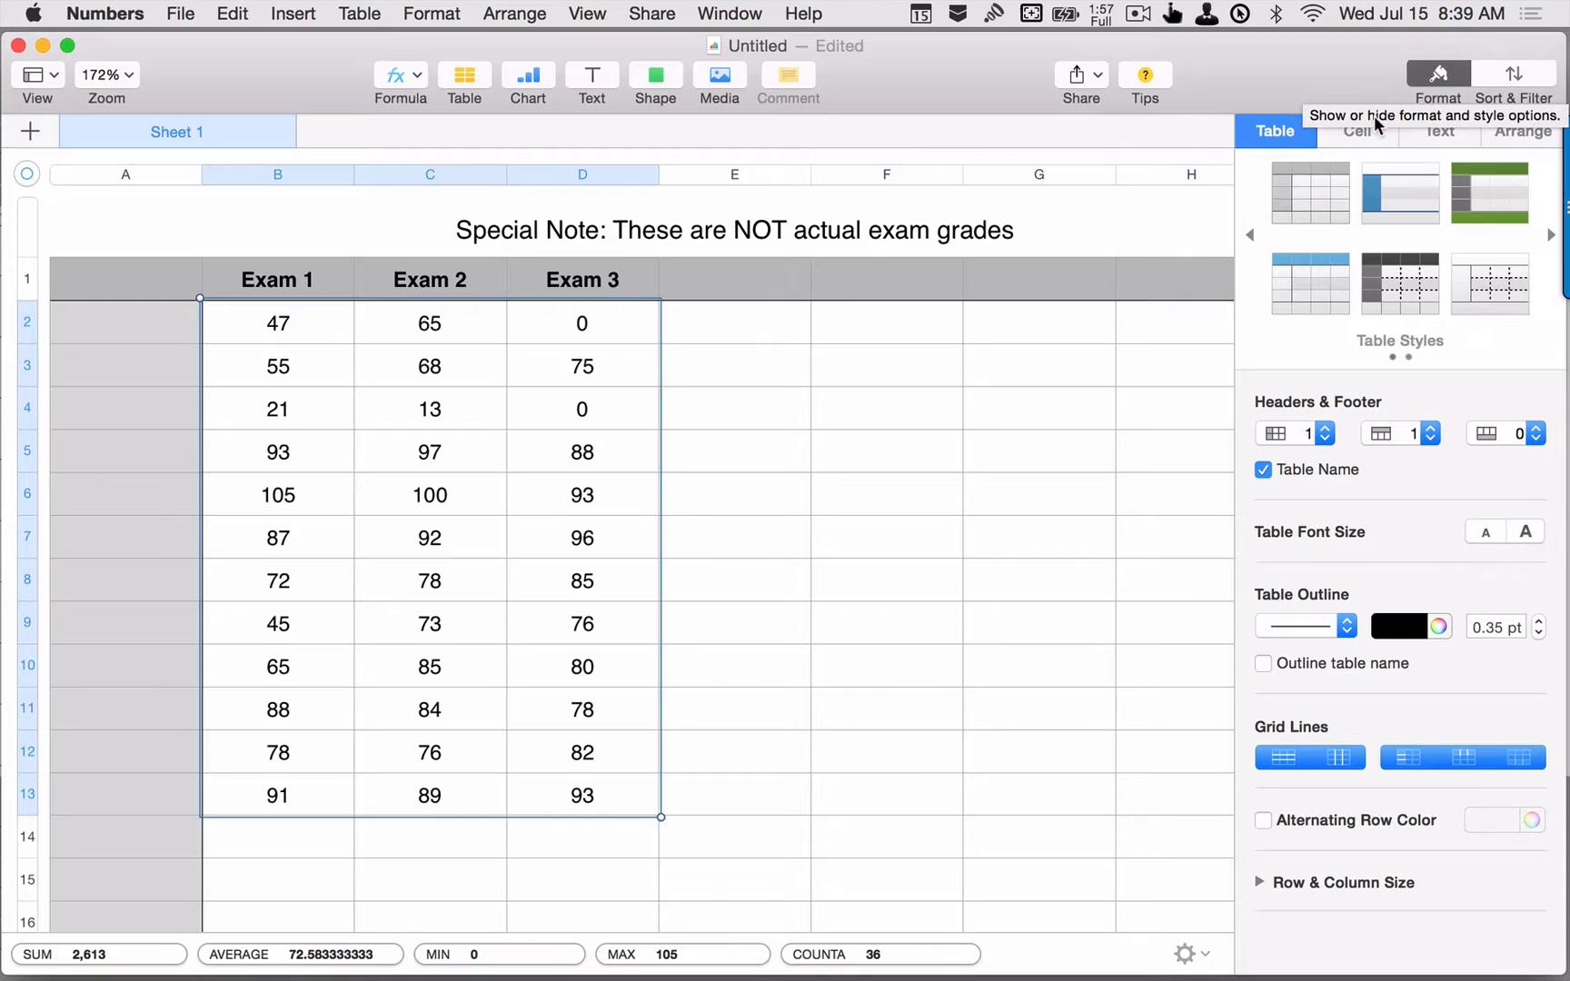
{"action": "left_click", "coordinate": [1358, 131]}
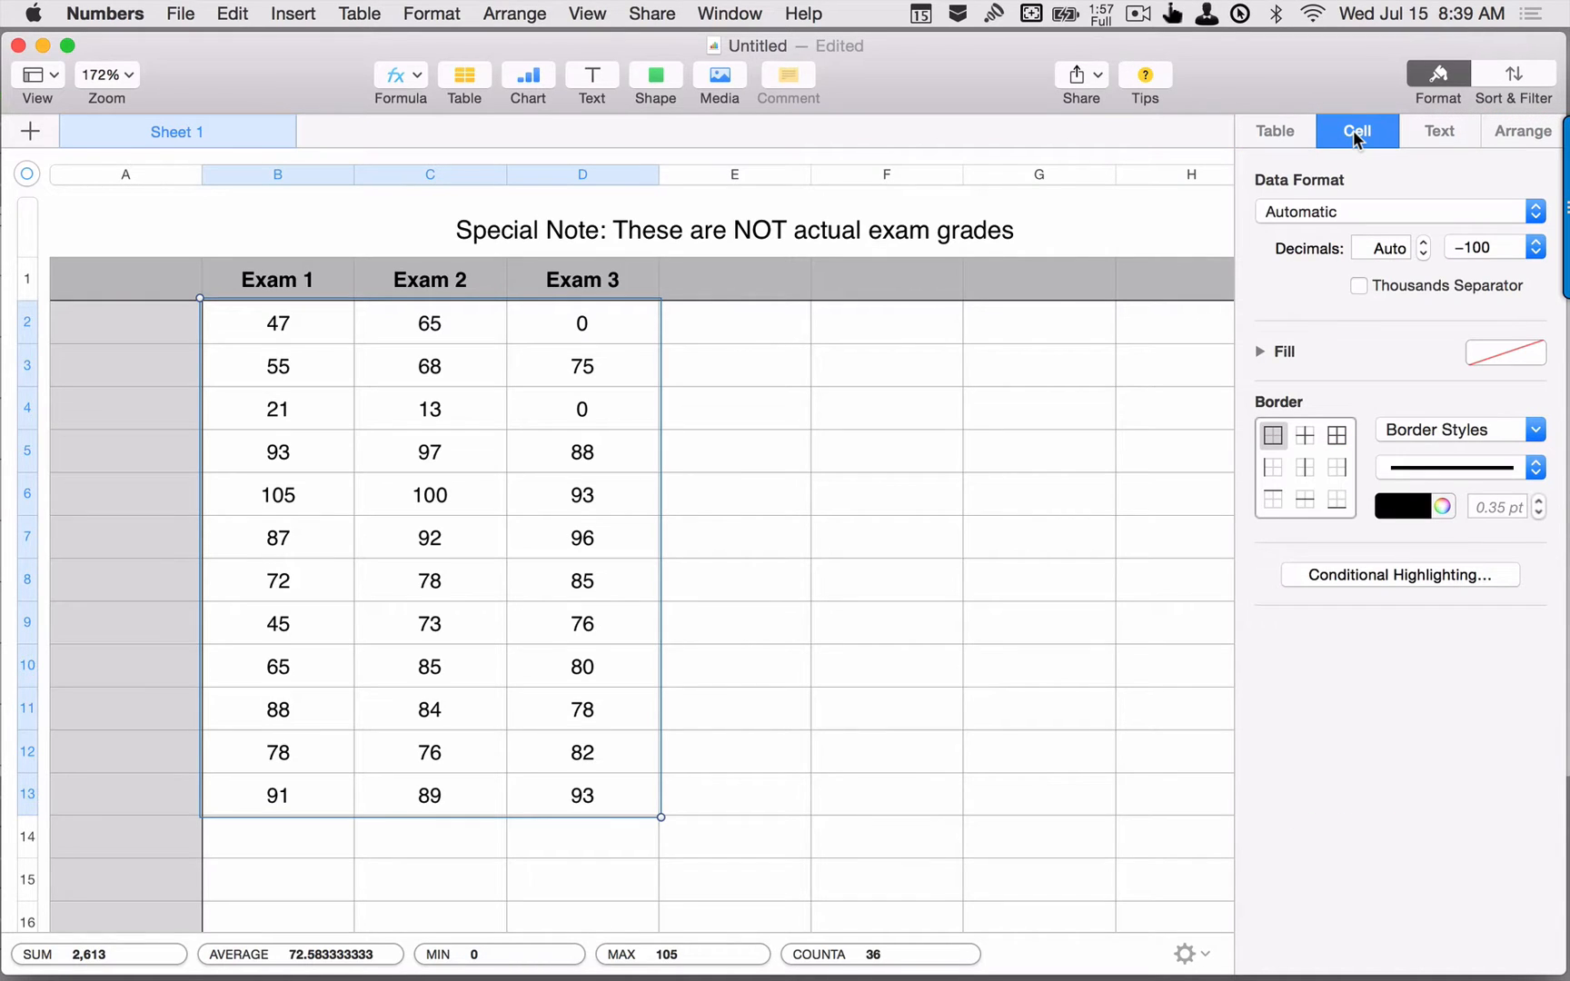
{"action": "mouse_move", "coordinate": [1359, 615]}
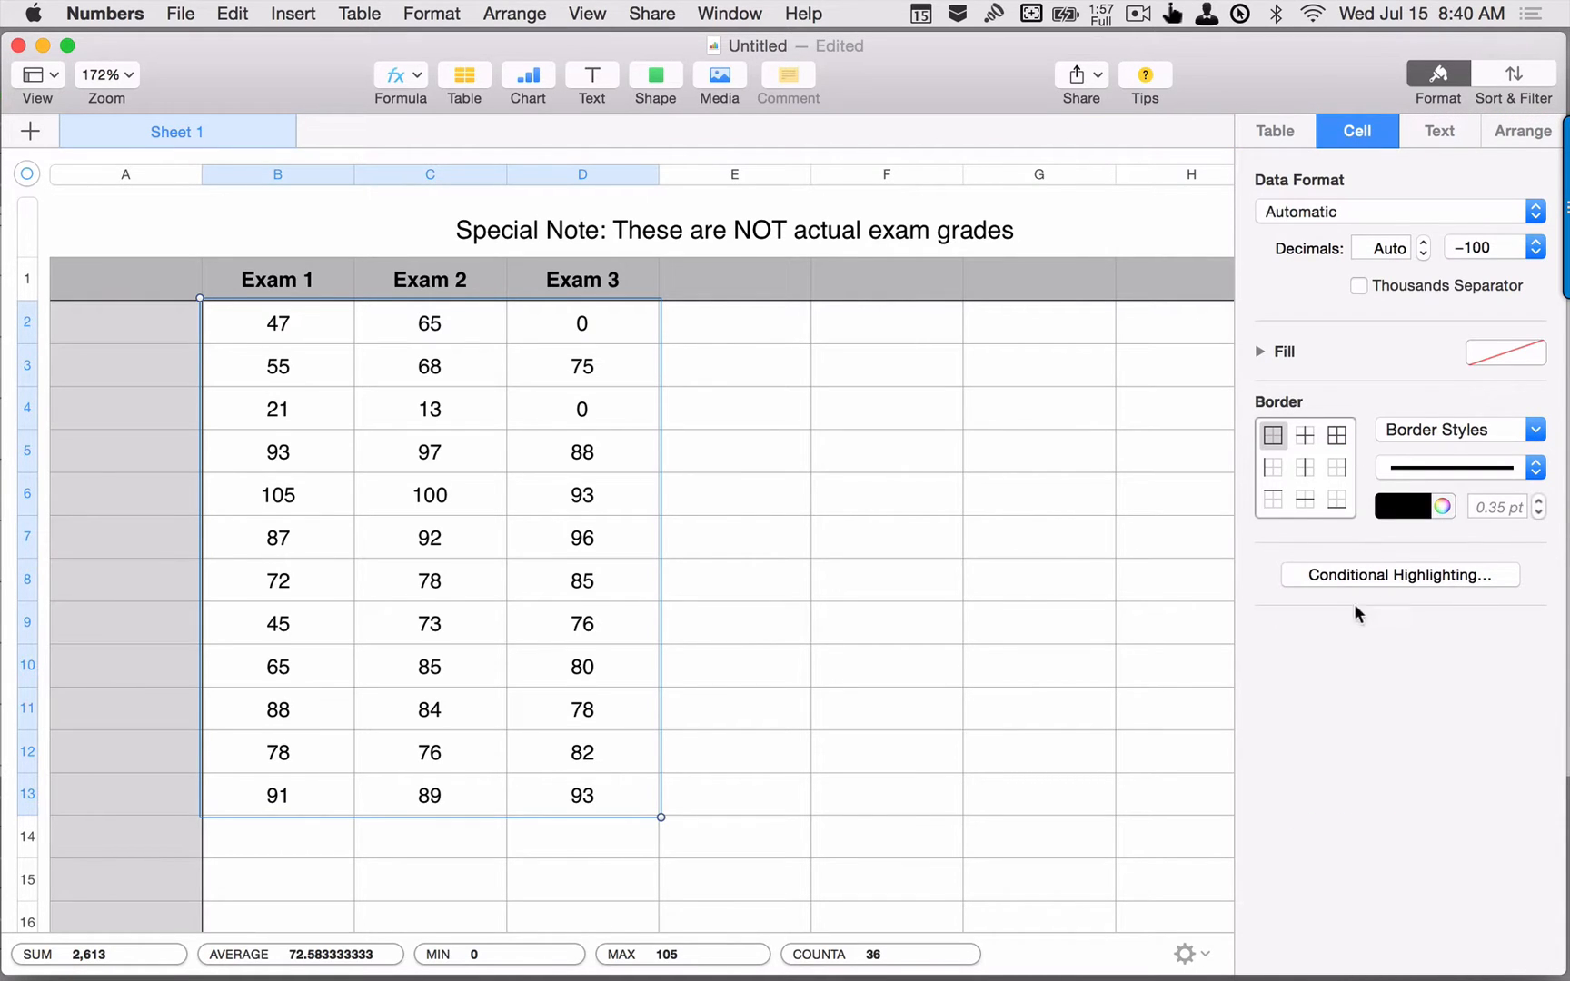
{"action": "left_click", "coordinate": [1399, 574]}
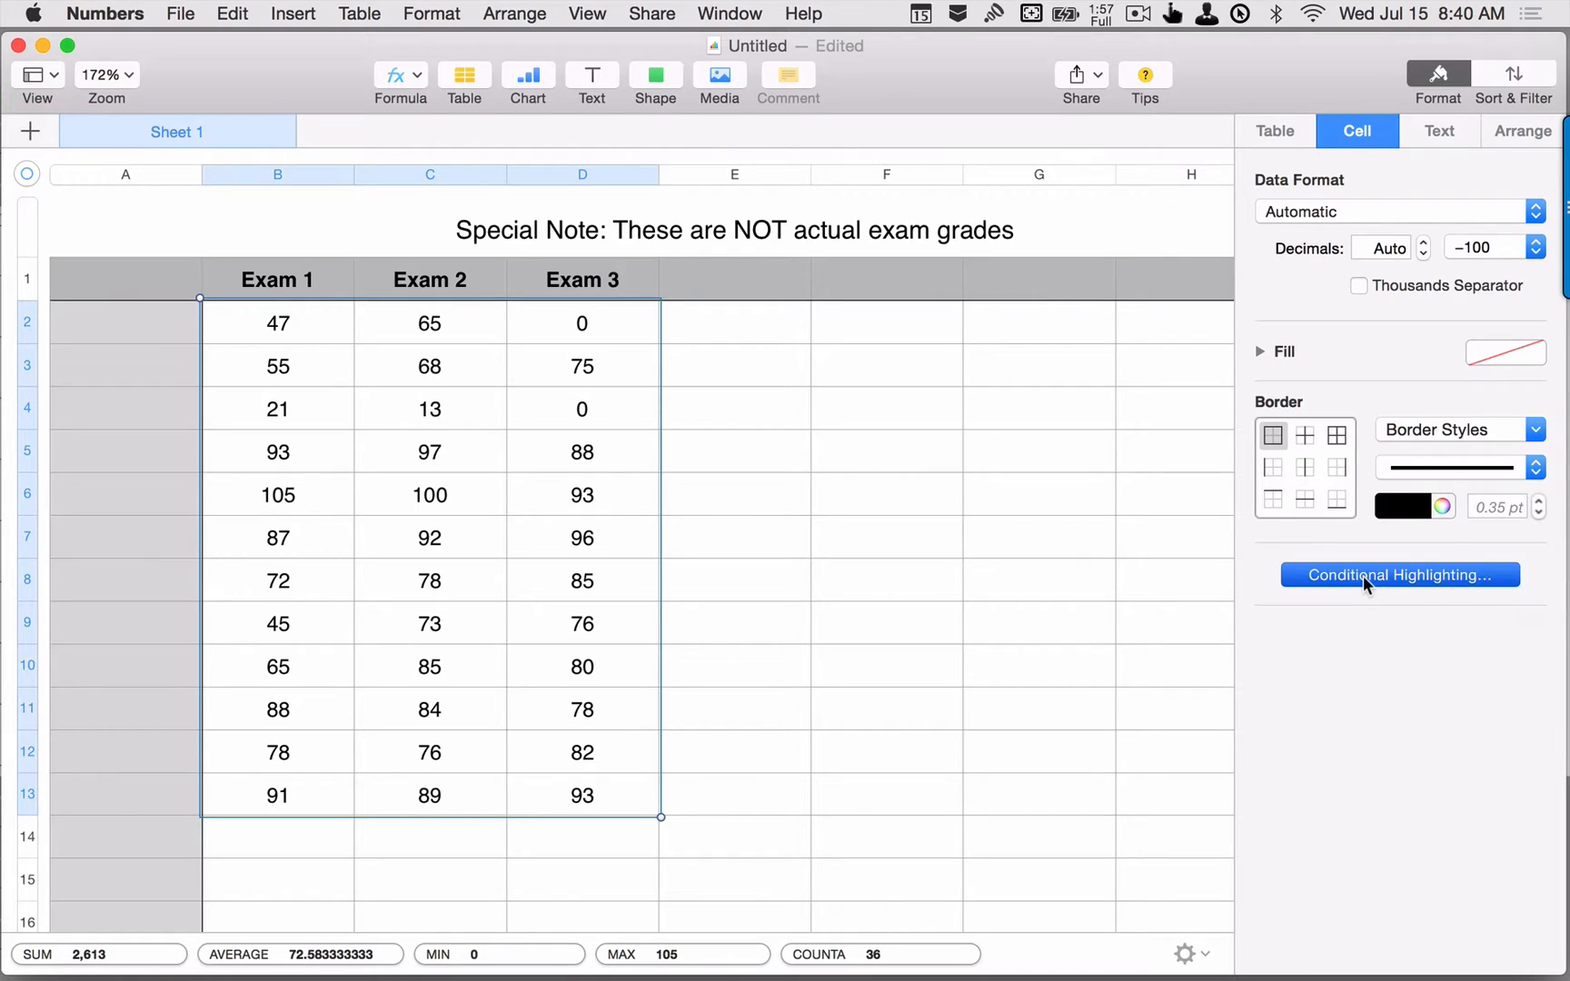
{"action": "left_click", "coordinate": [1399, 575]}
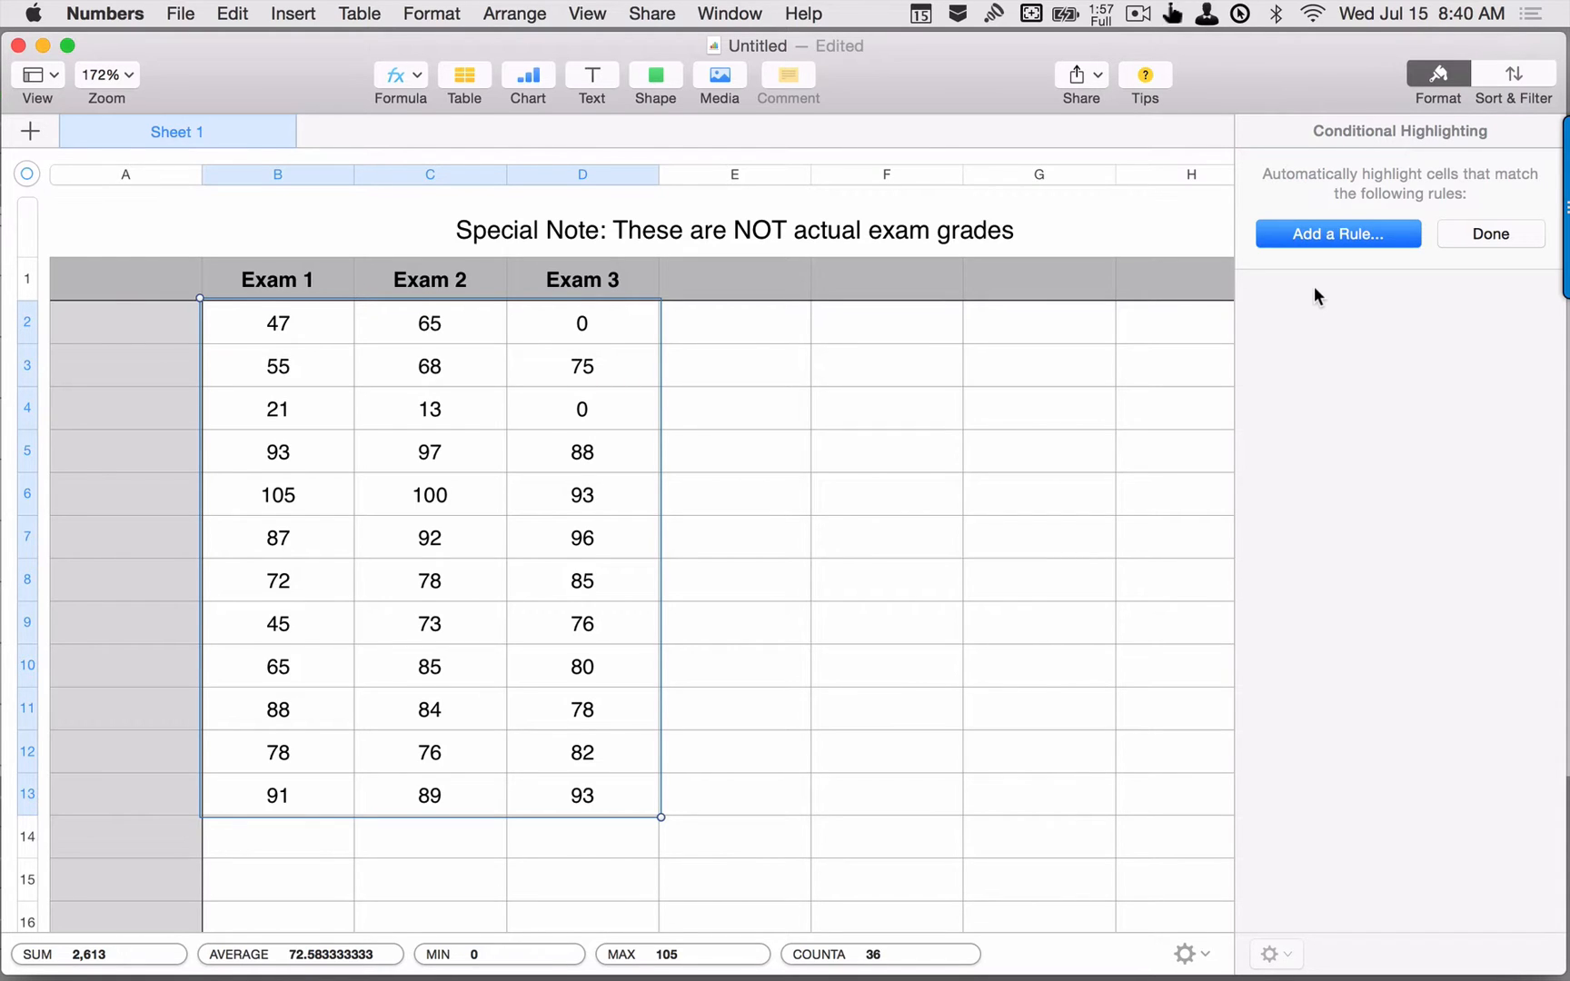
Add Rule 1: grades less than or equal to 59 get Red Fill.
{"action": "left_click", "coordinate": [1338, 233]}
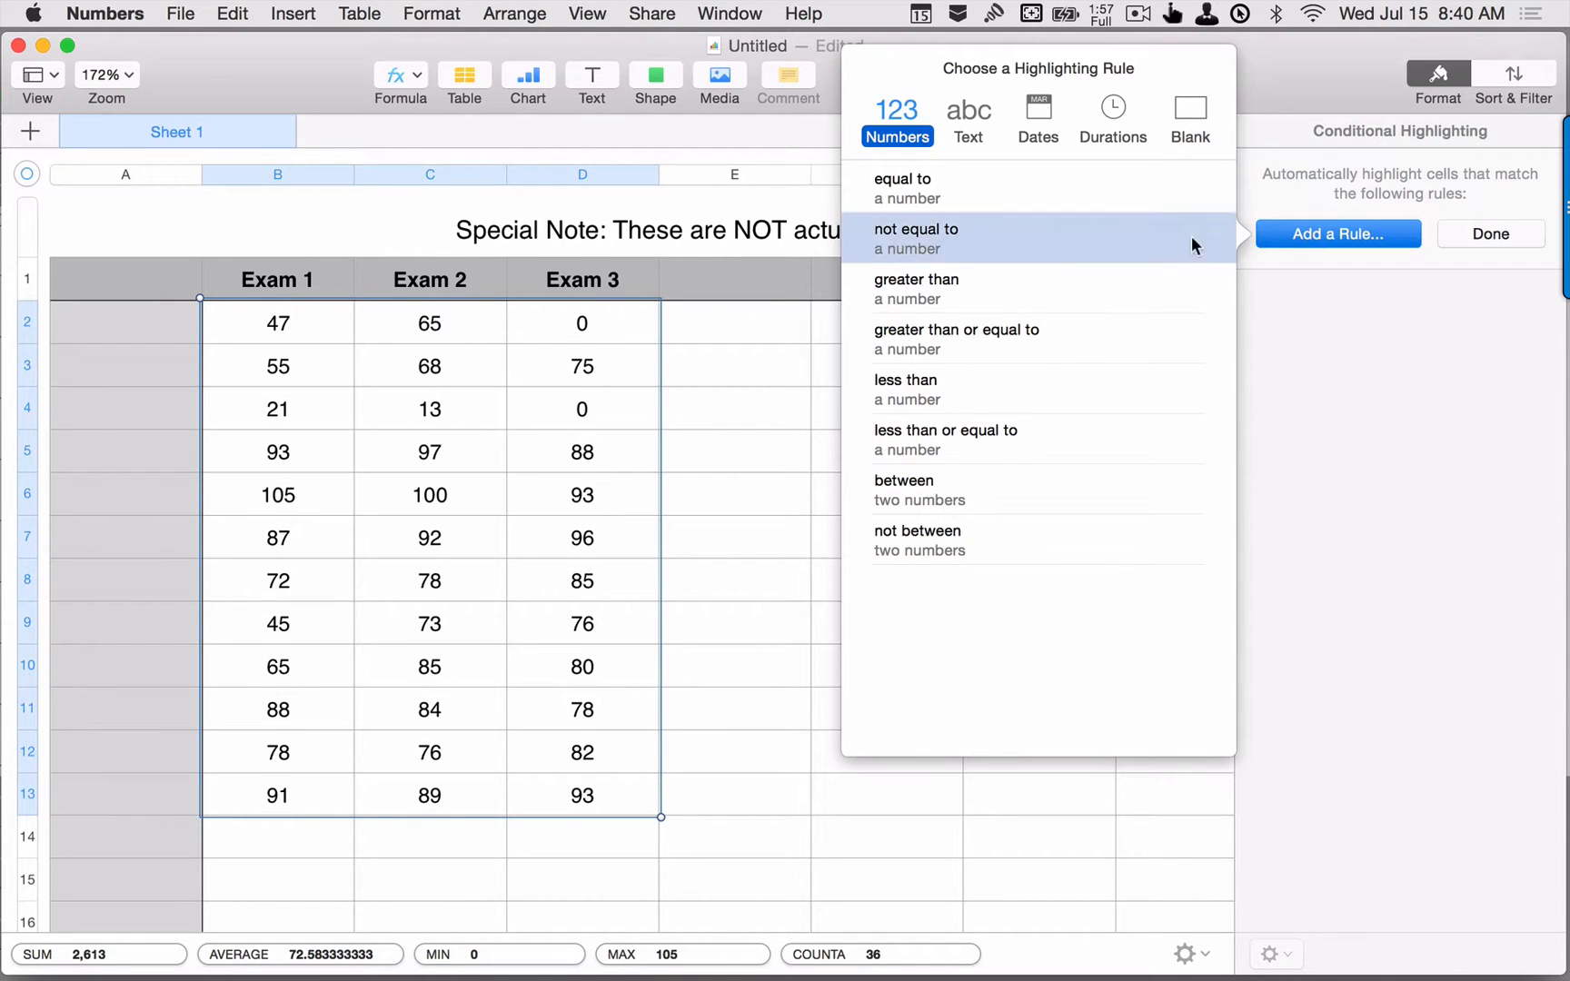
{"action": "mouse_move", "coordinate": [1038, 158]}
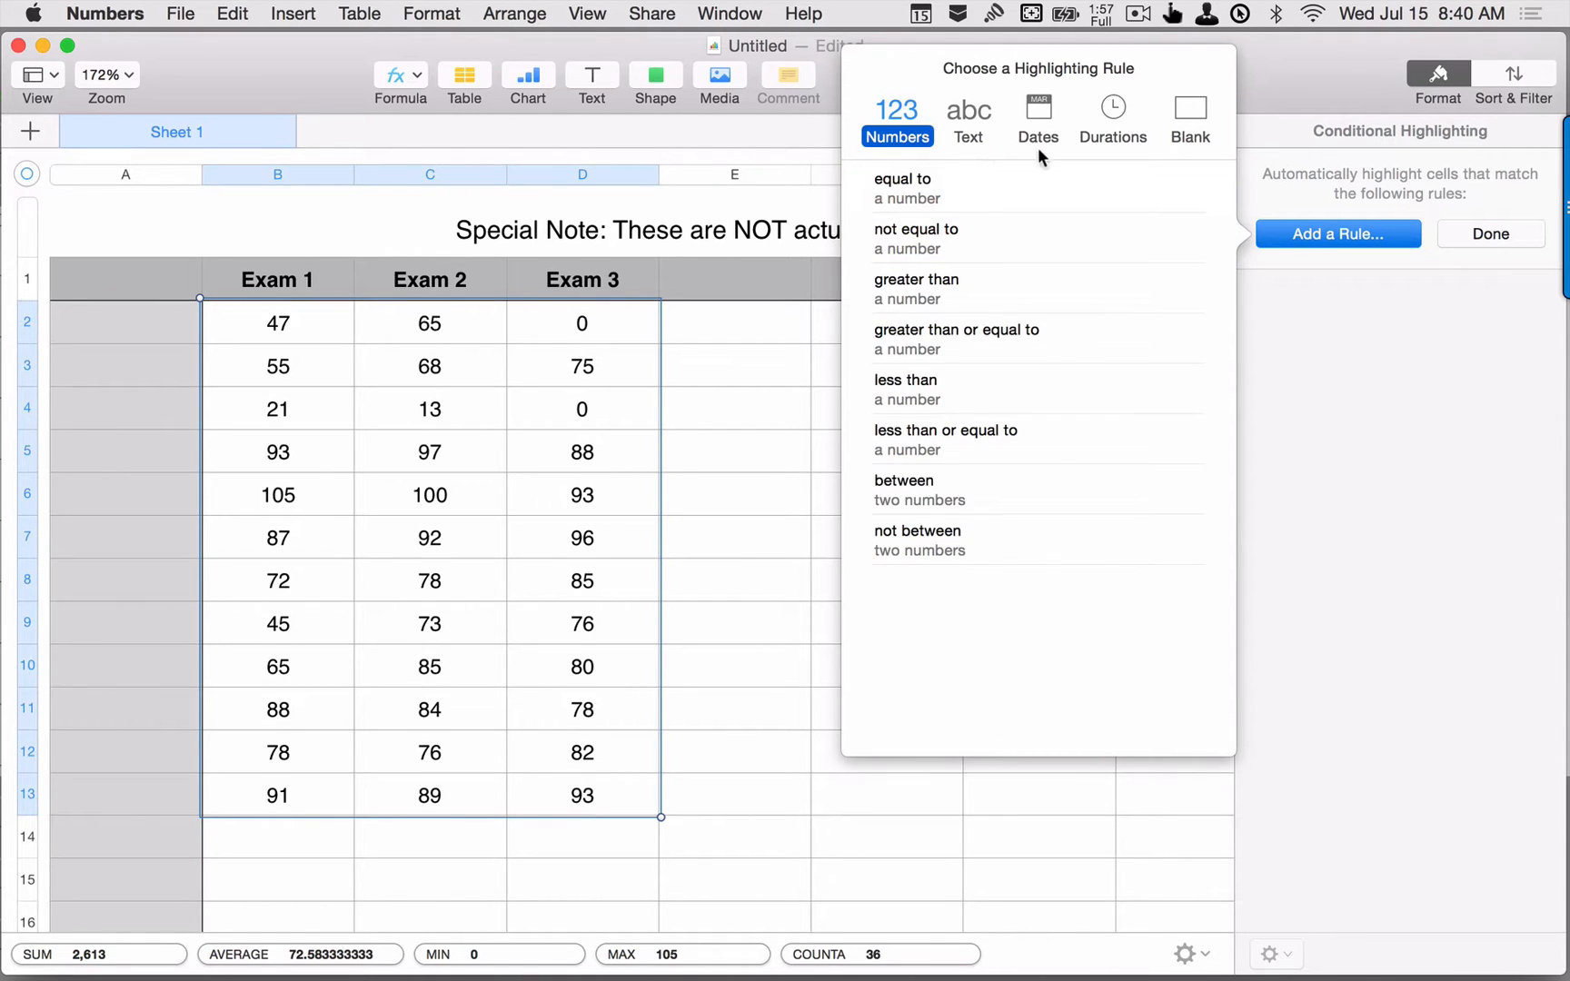
{"action": "mouse_move", "coordinate": [1016, 238]}
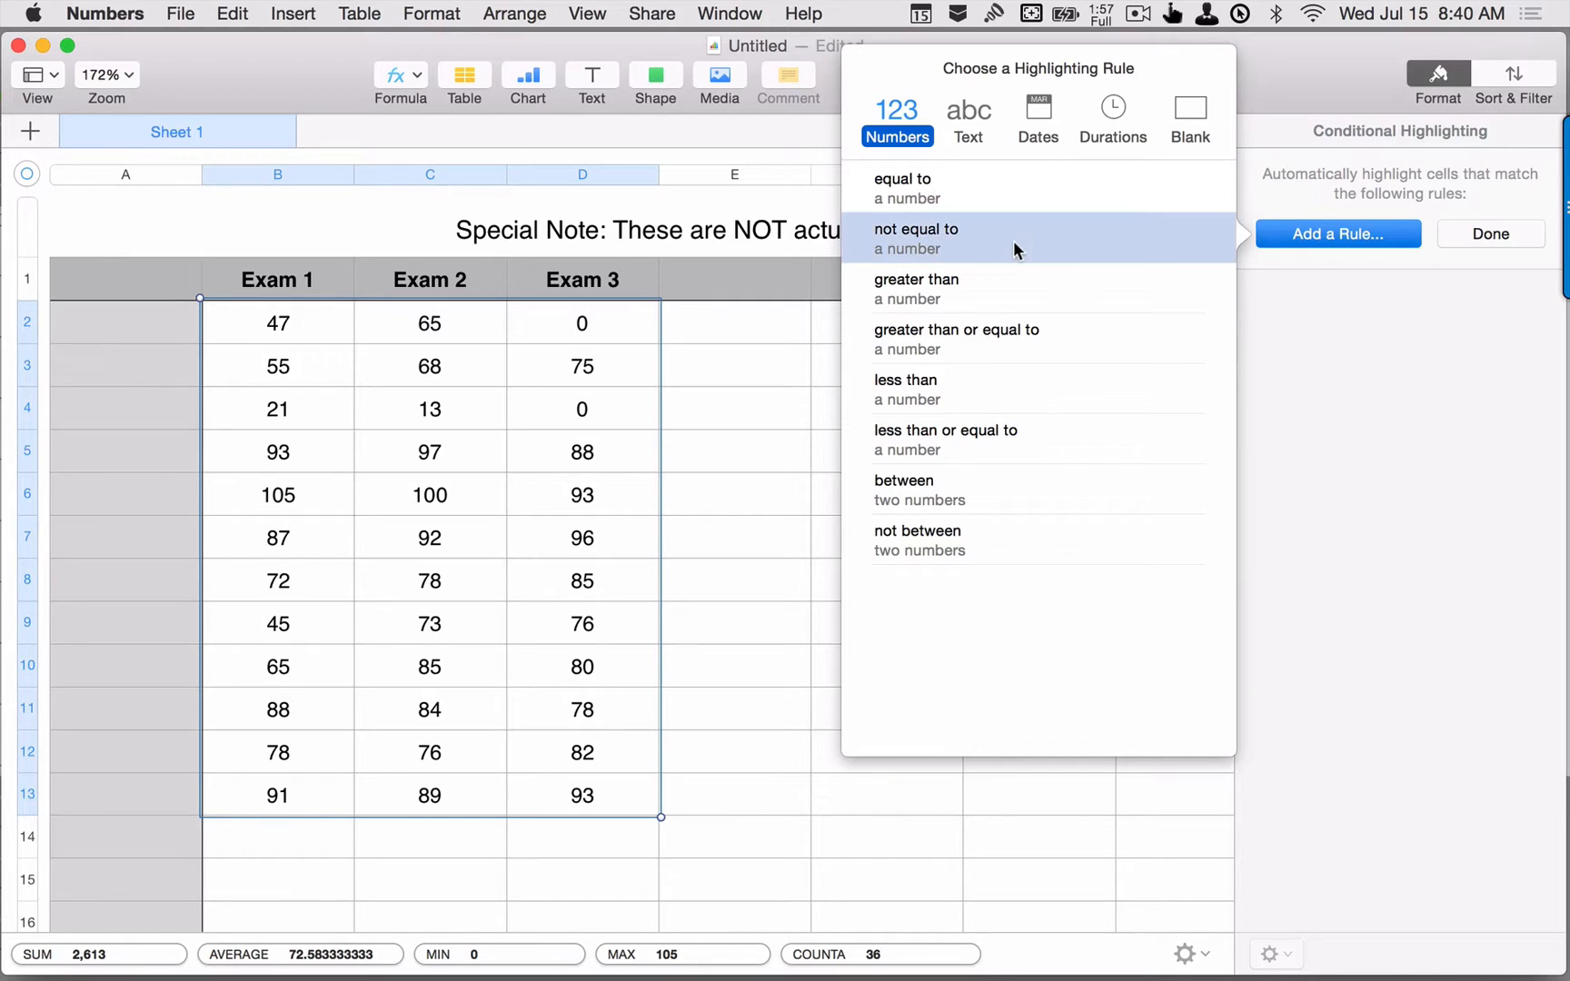
{"action": "mouse_move", "coordinate": [980, 440]}
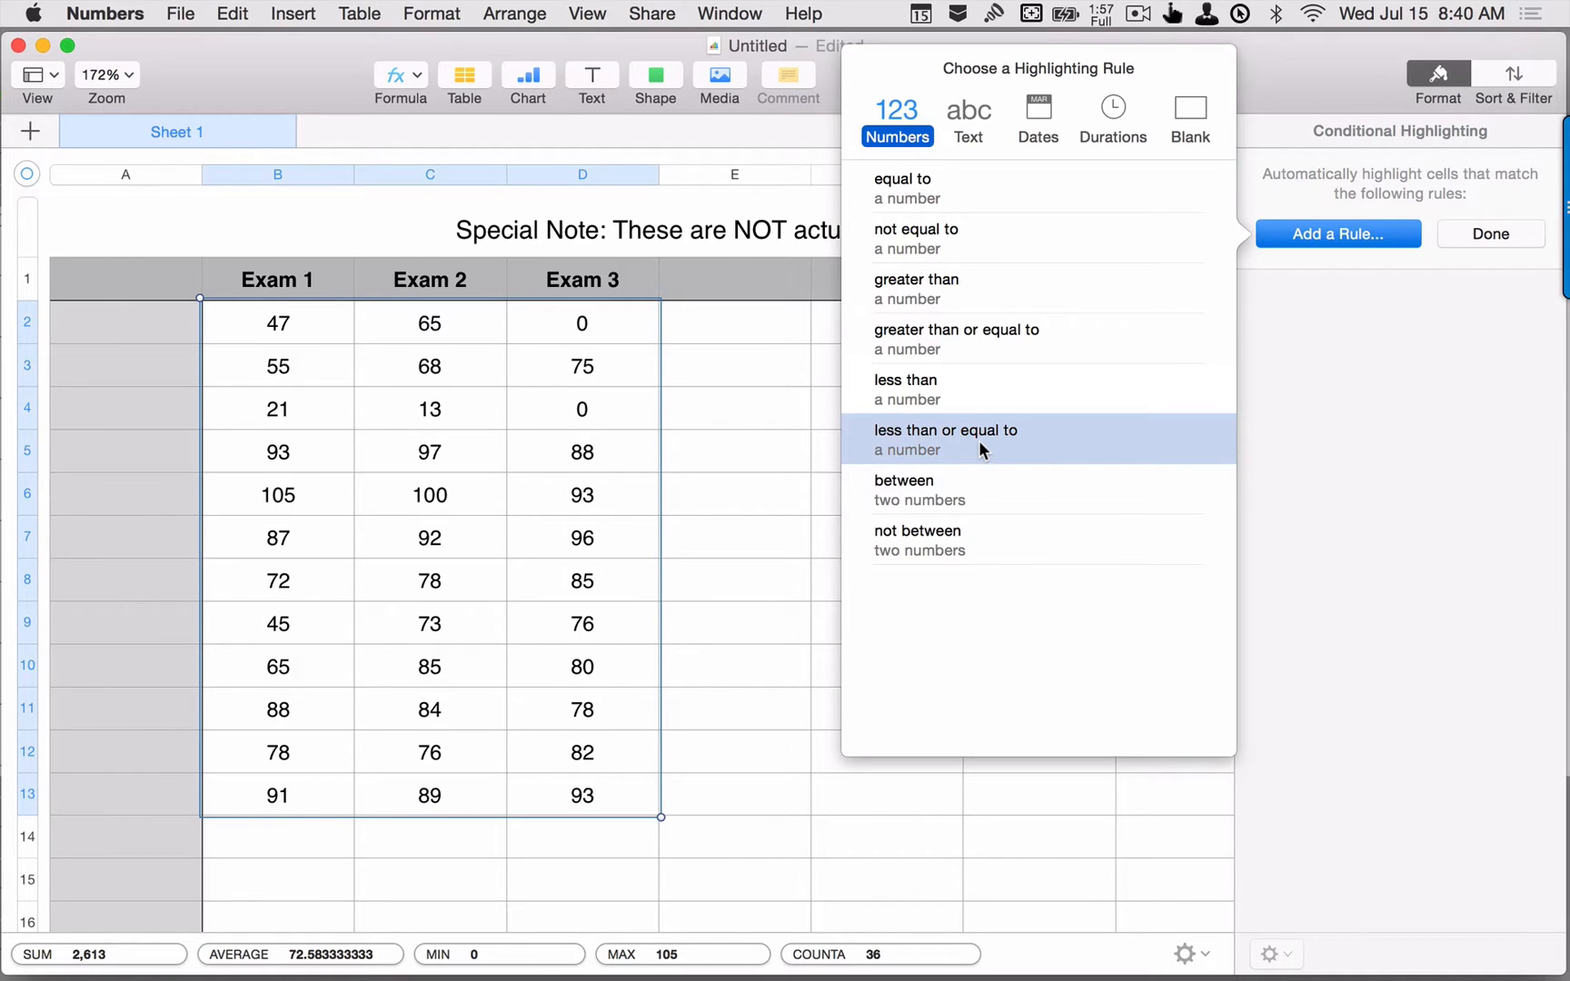
{"action": "left_click", "coordinate": [945, 431]}
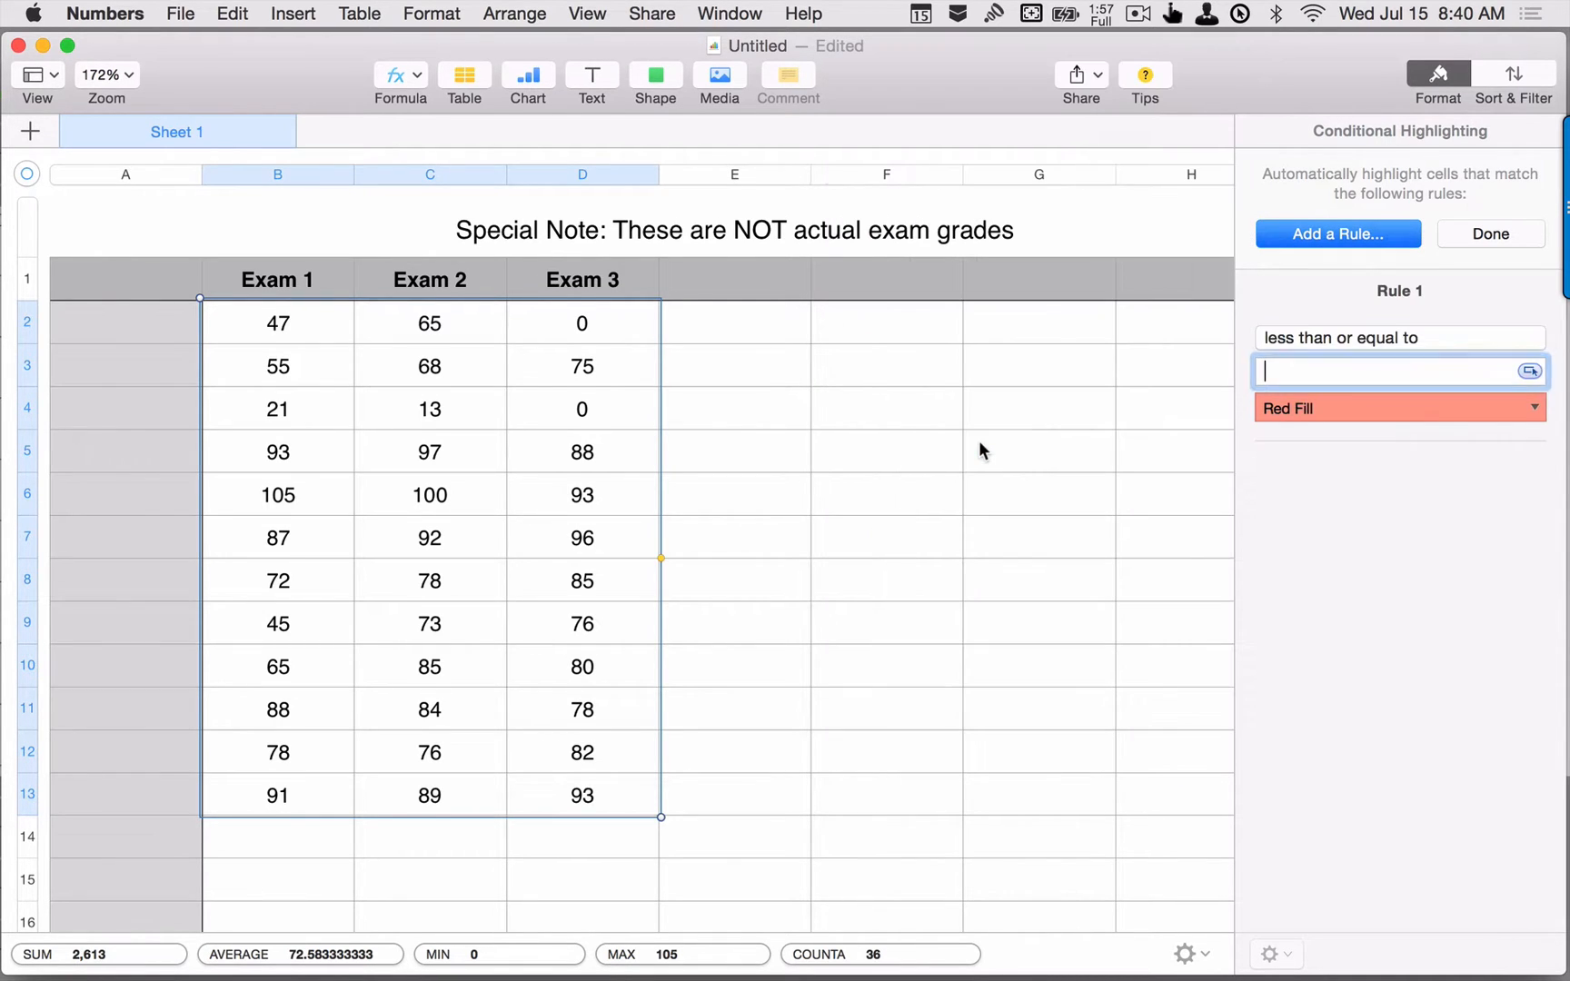
{"action": "mouse_move", "coordinate": [1049, 435]}
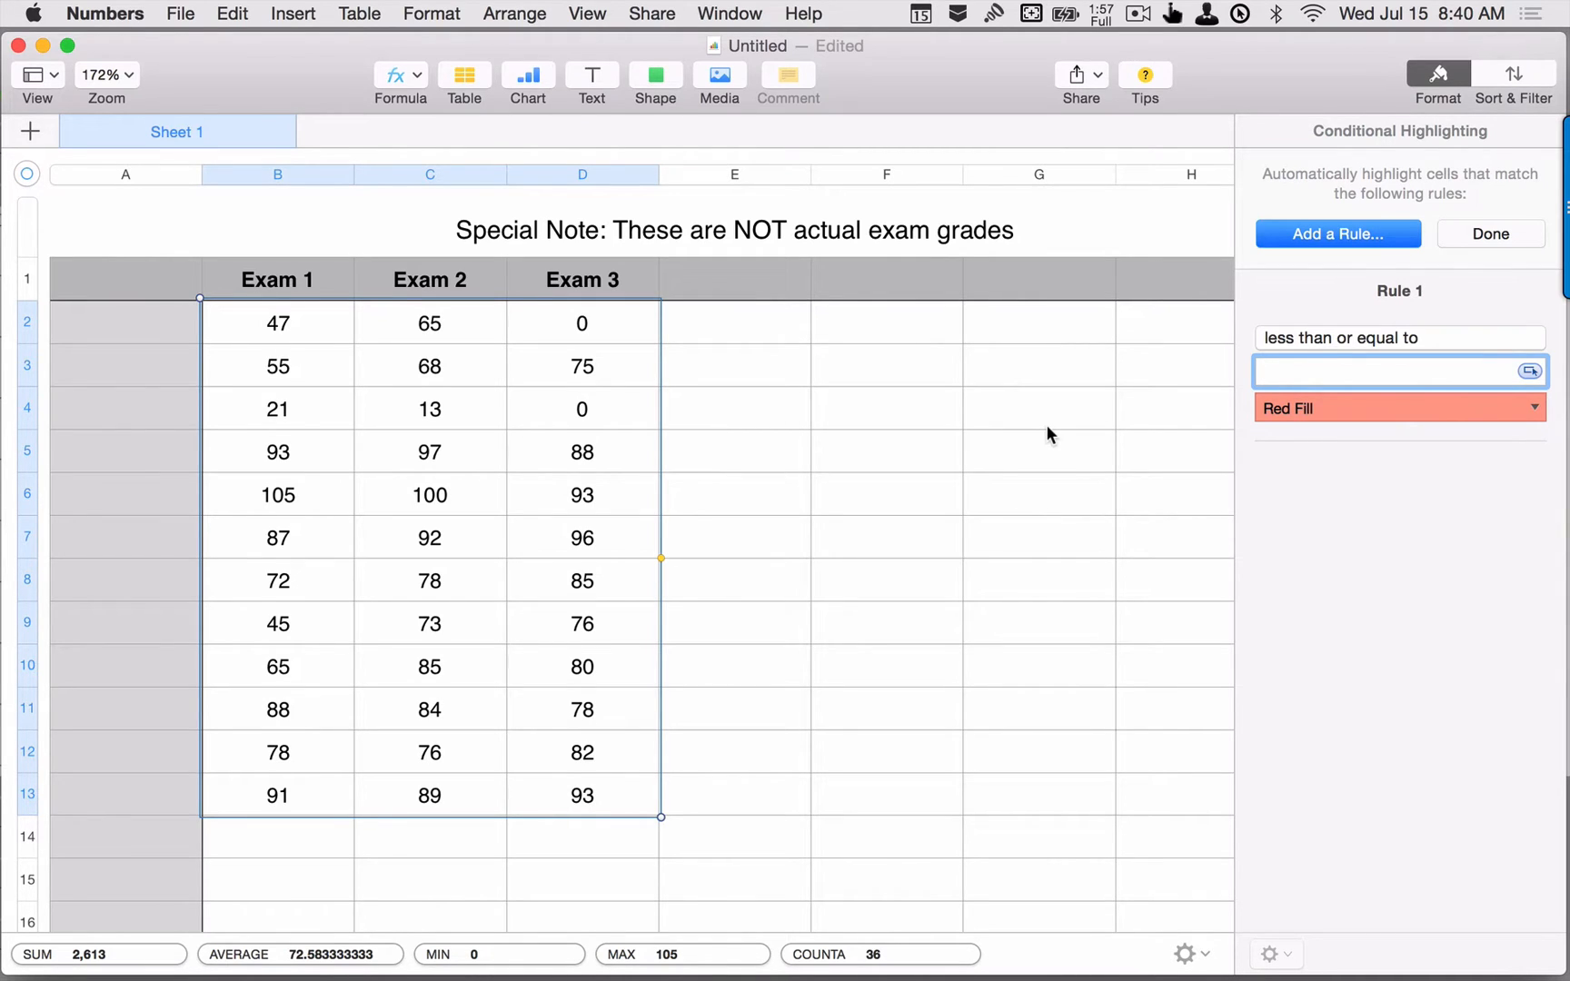
{"action": "type", "text": "59"}
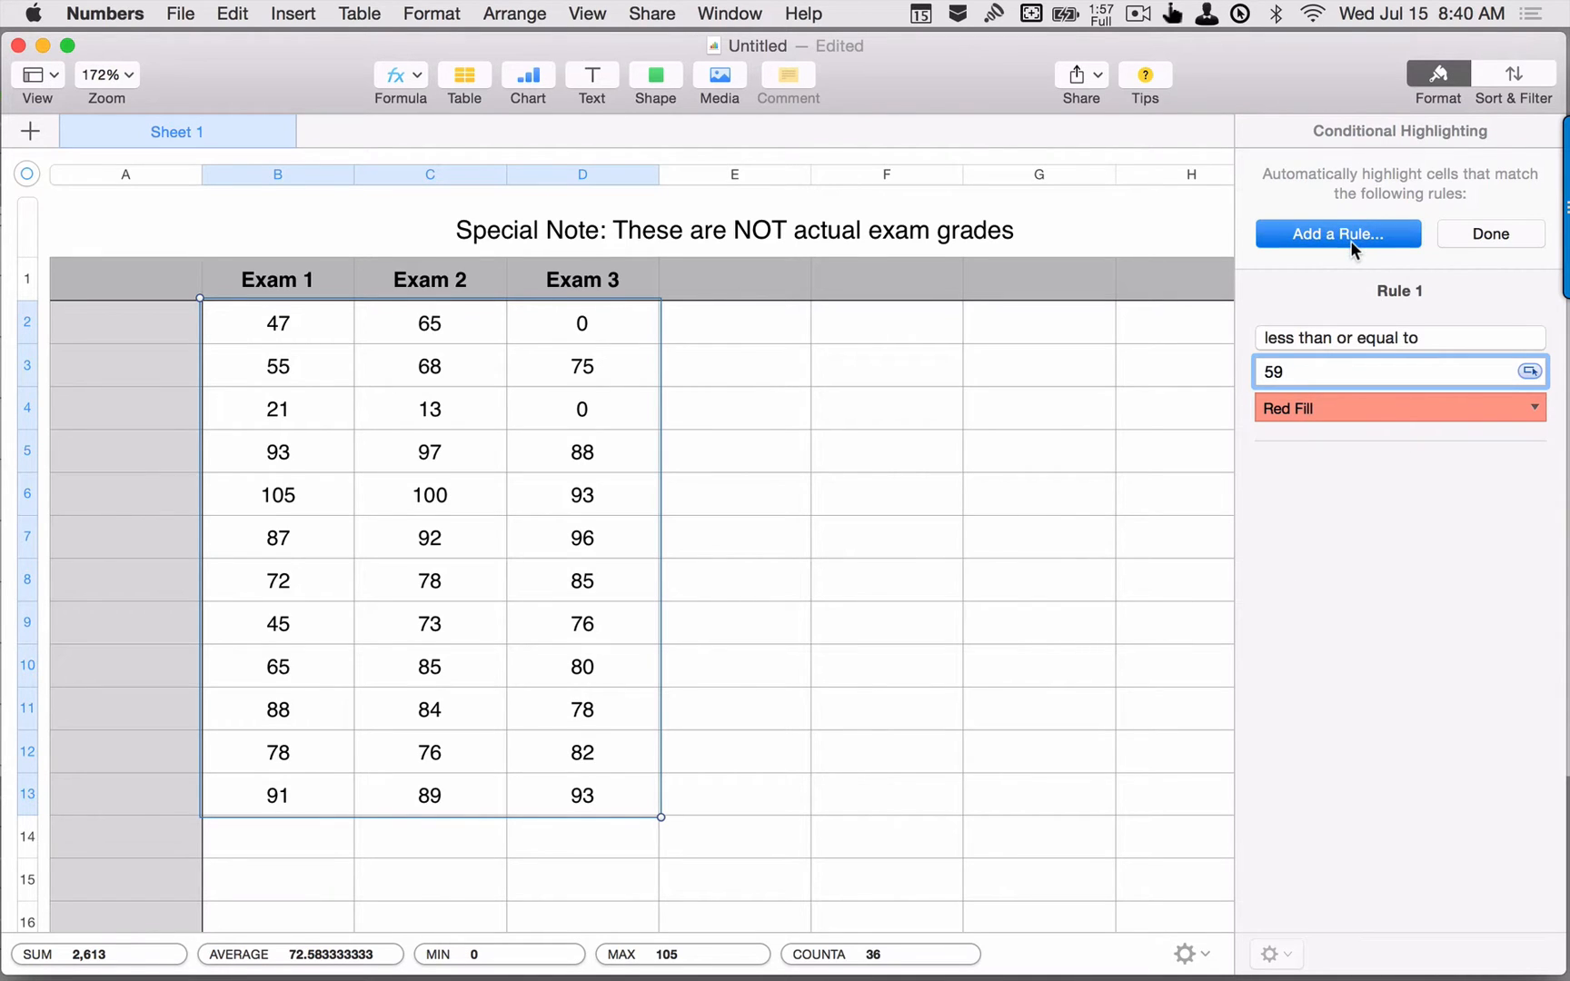
Add Rule 2: grades between 60 and 69 get Orange Fill.
{"action": "left_click", "coordinate": [1398, 338]}
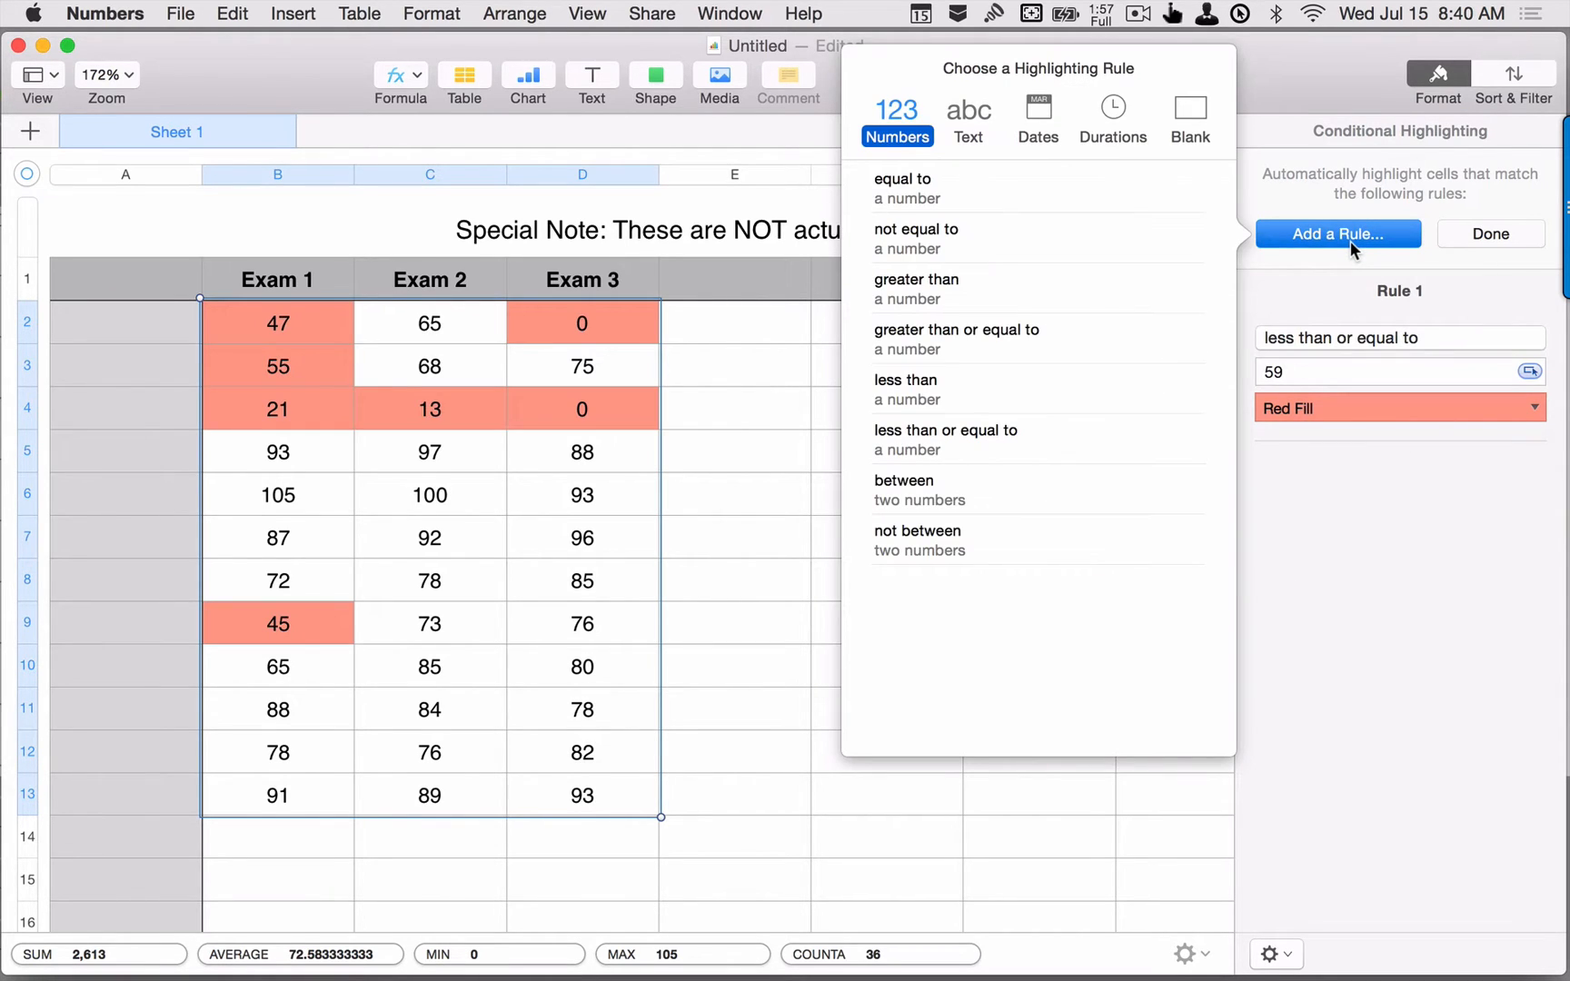
{"action": "mouse_move", "coordinate": [945, 440]}
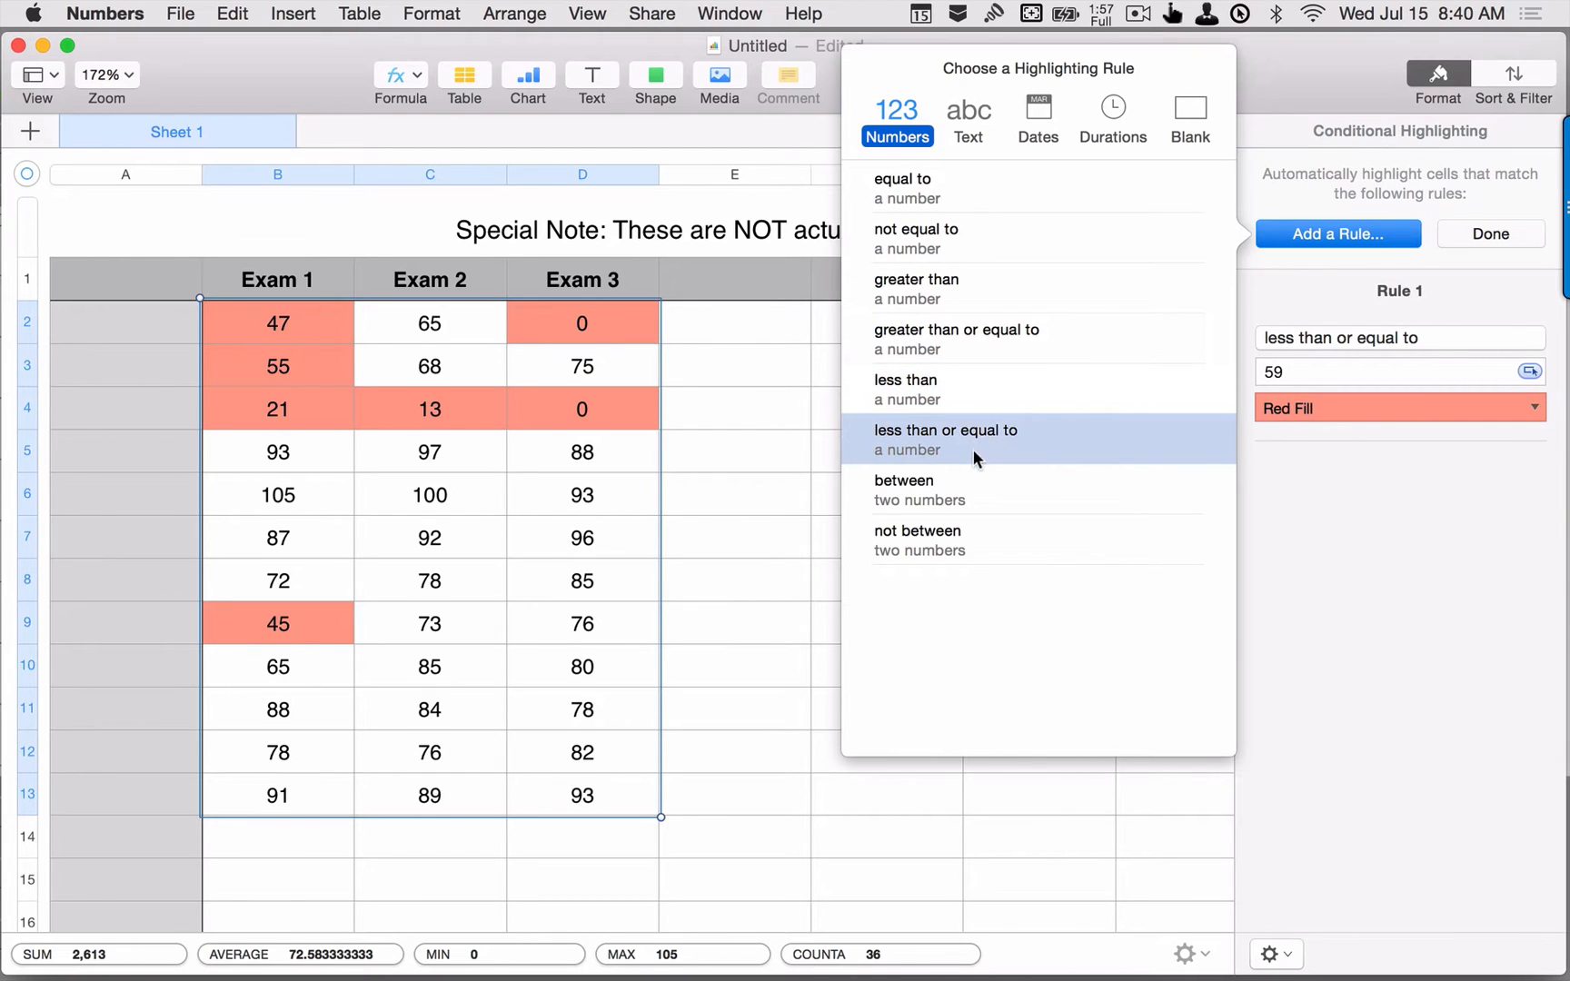
{"action": "left_click", "coordinate": [901, 480]}
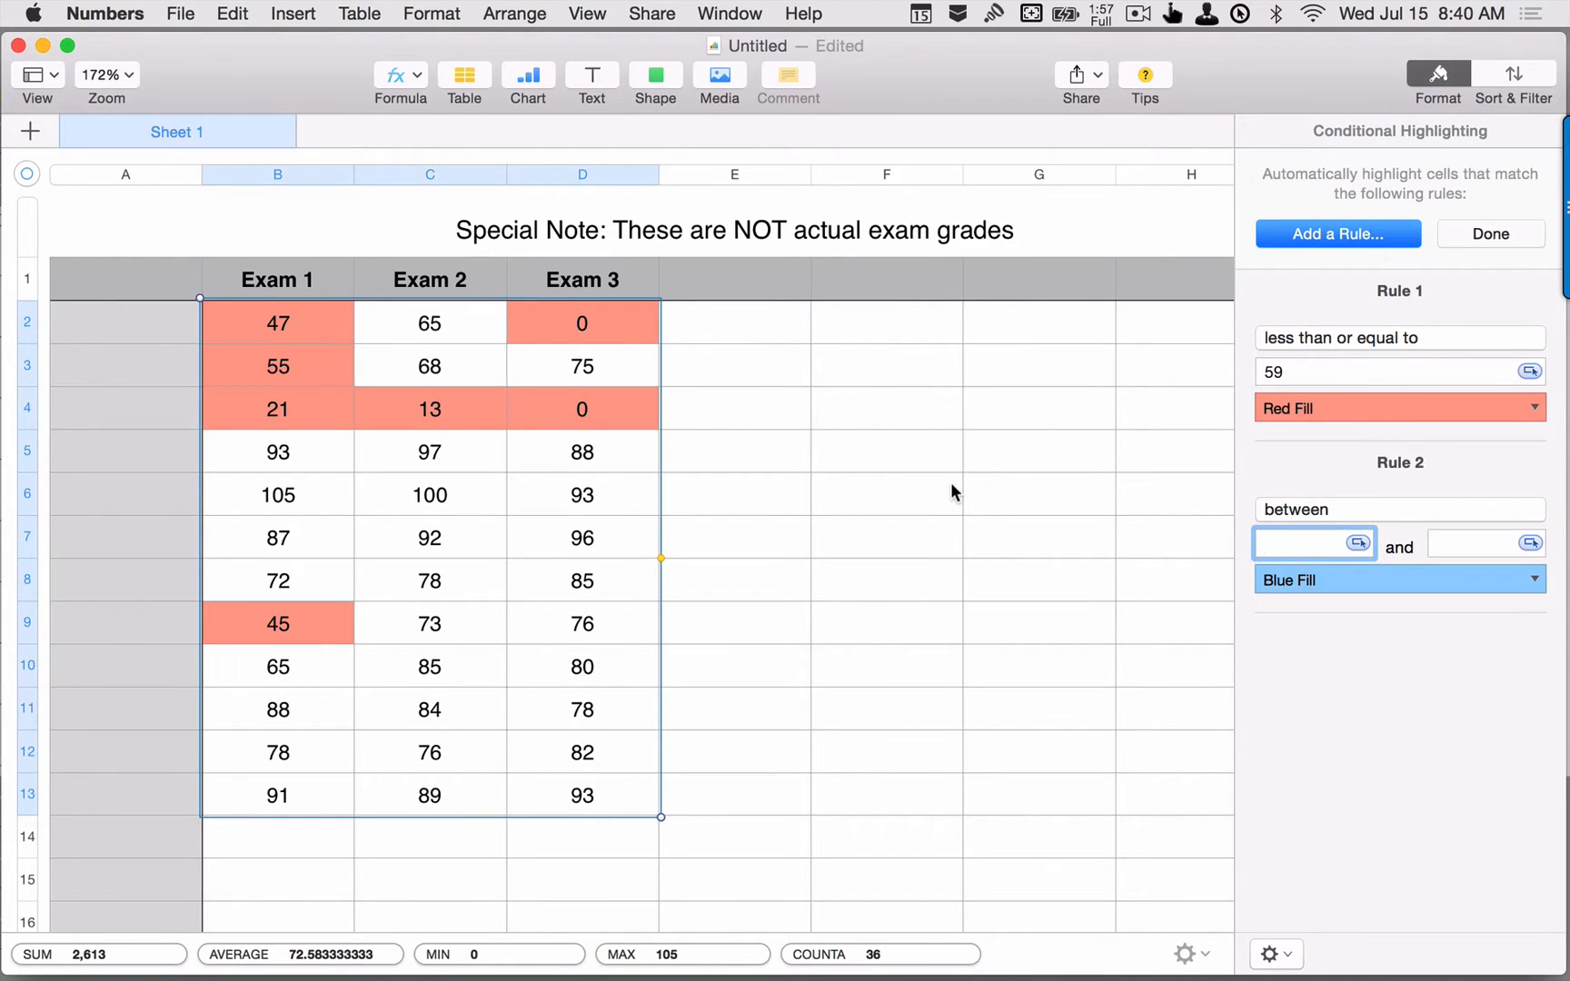
{"action": "type", "text": "60"}
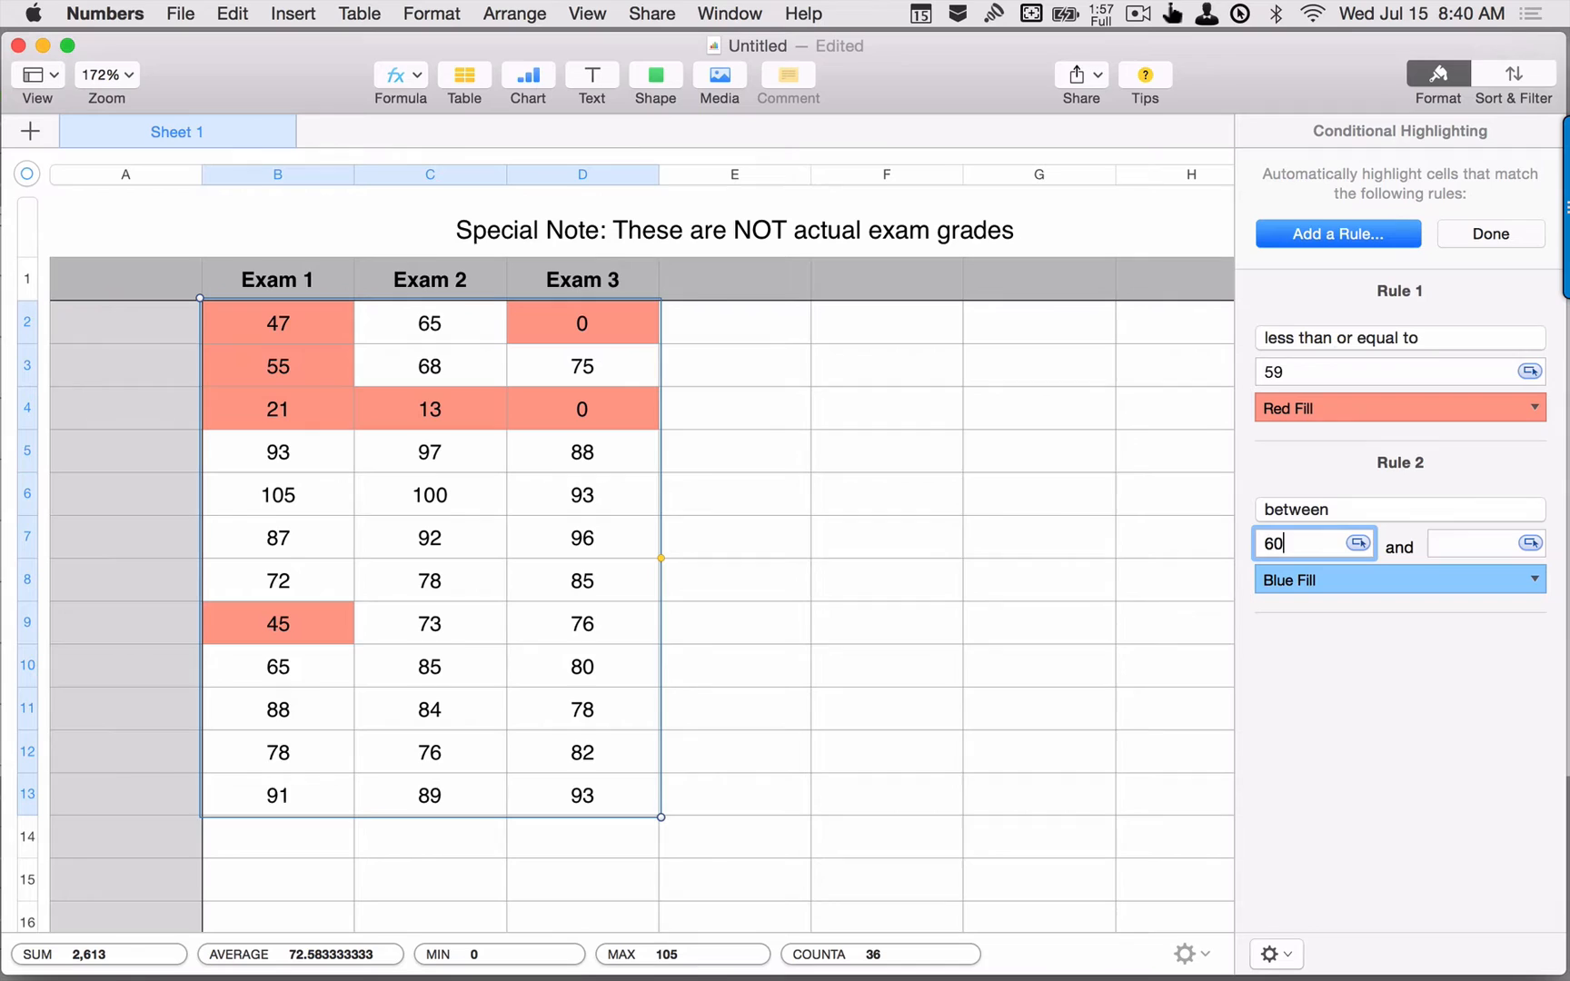
{"action": "type", "text": "6"}
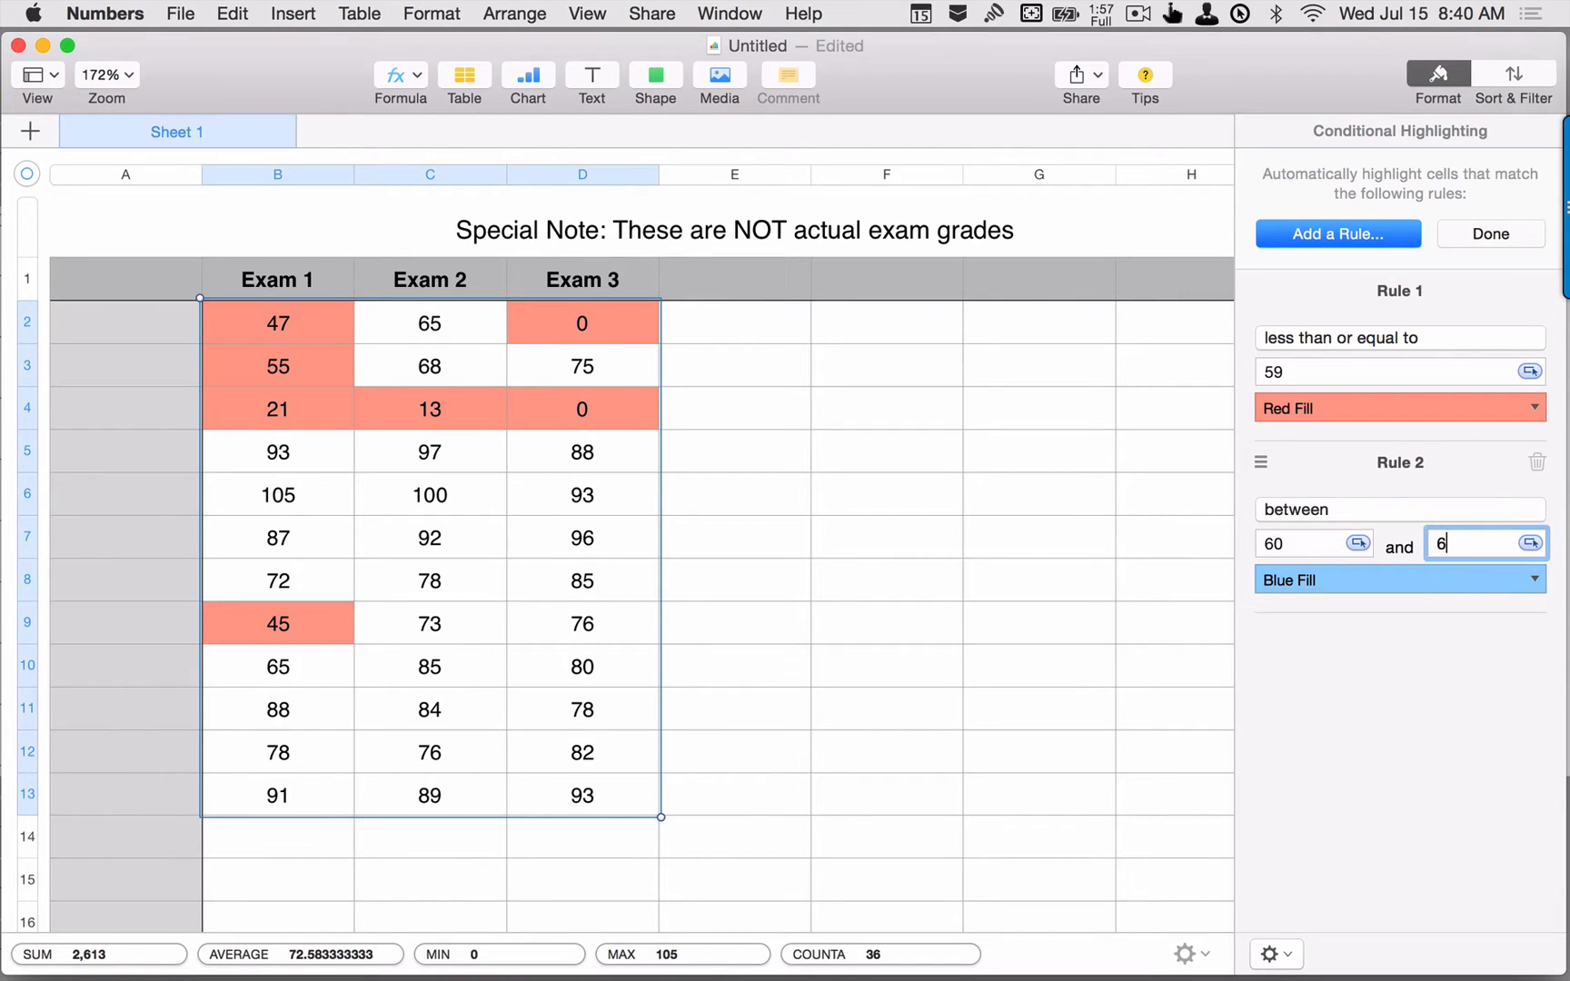
{"action": "type", "text": "9"}
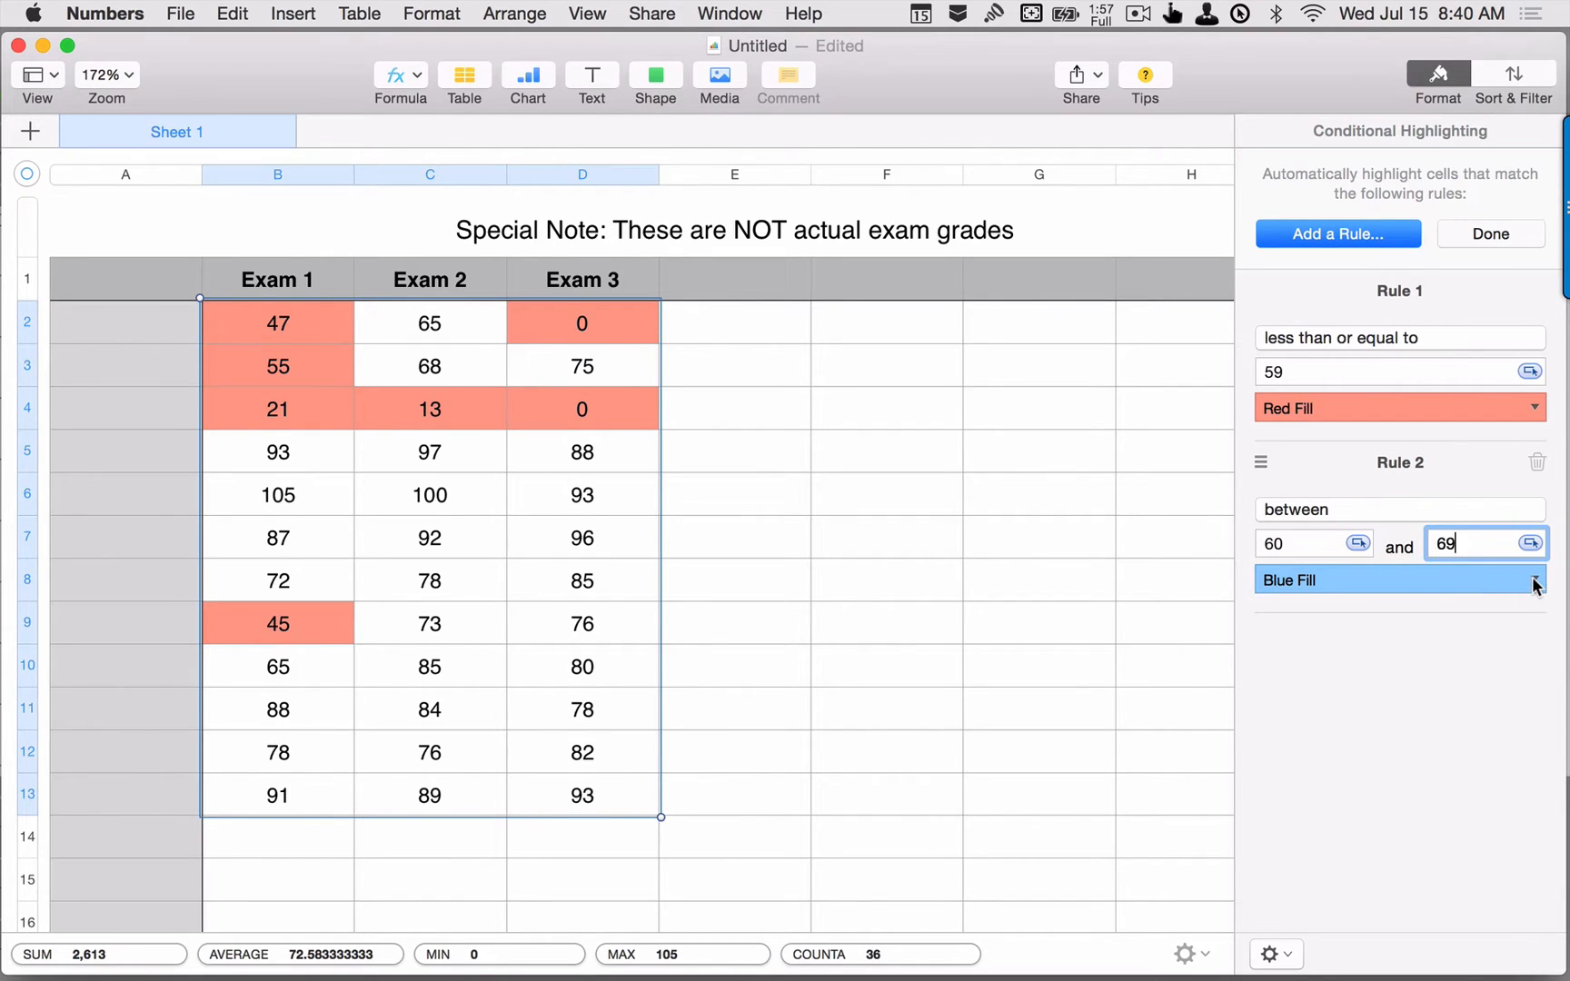
{"action": "left_click", "coordinate": [1396, 578]}
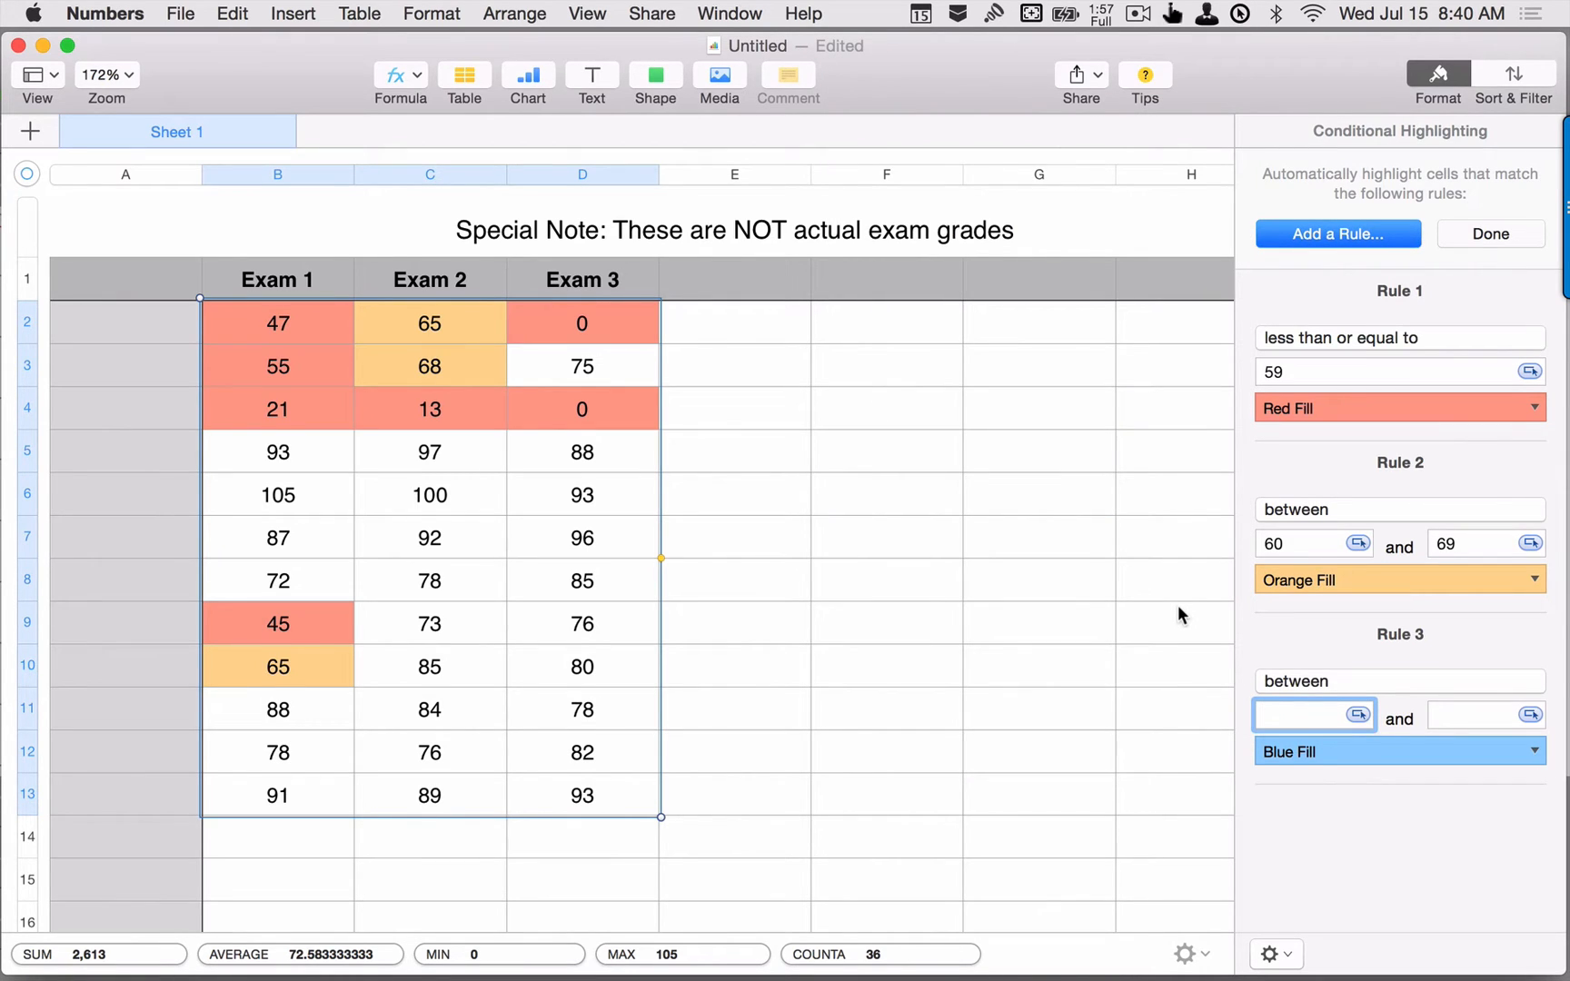
Set Rule 3 to grades between 70 and 79 with Yellow Fill, and add a fourth between rule.
{"action": "type", "text": "70"}
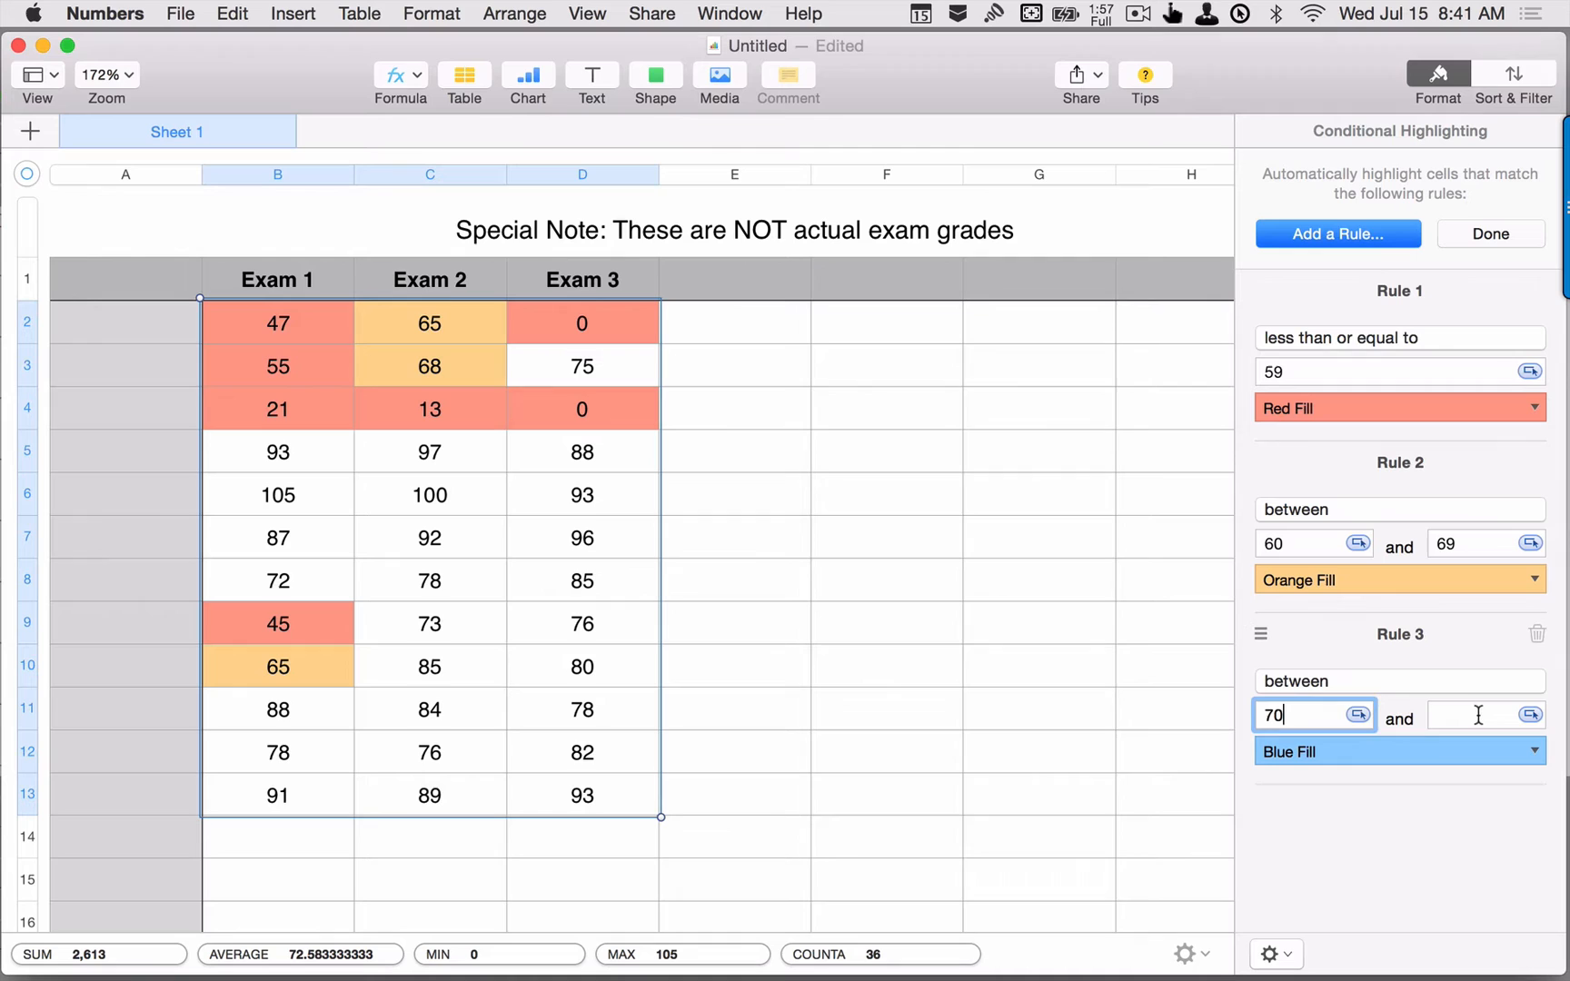
{"action": "type", "text": "79"}
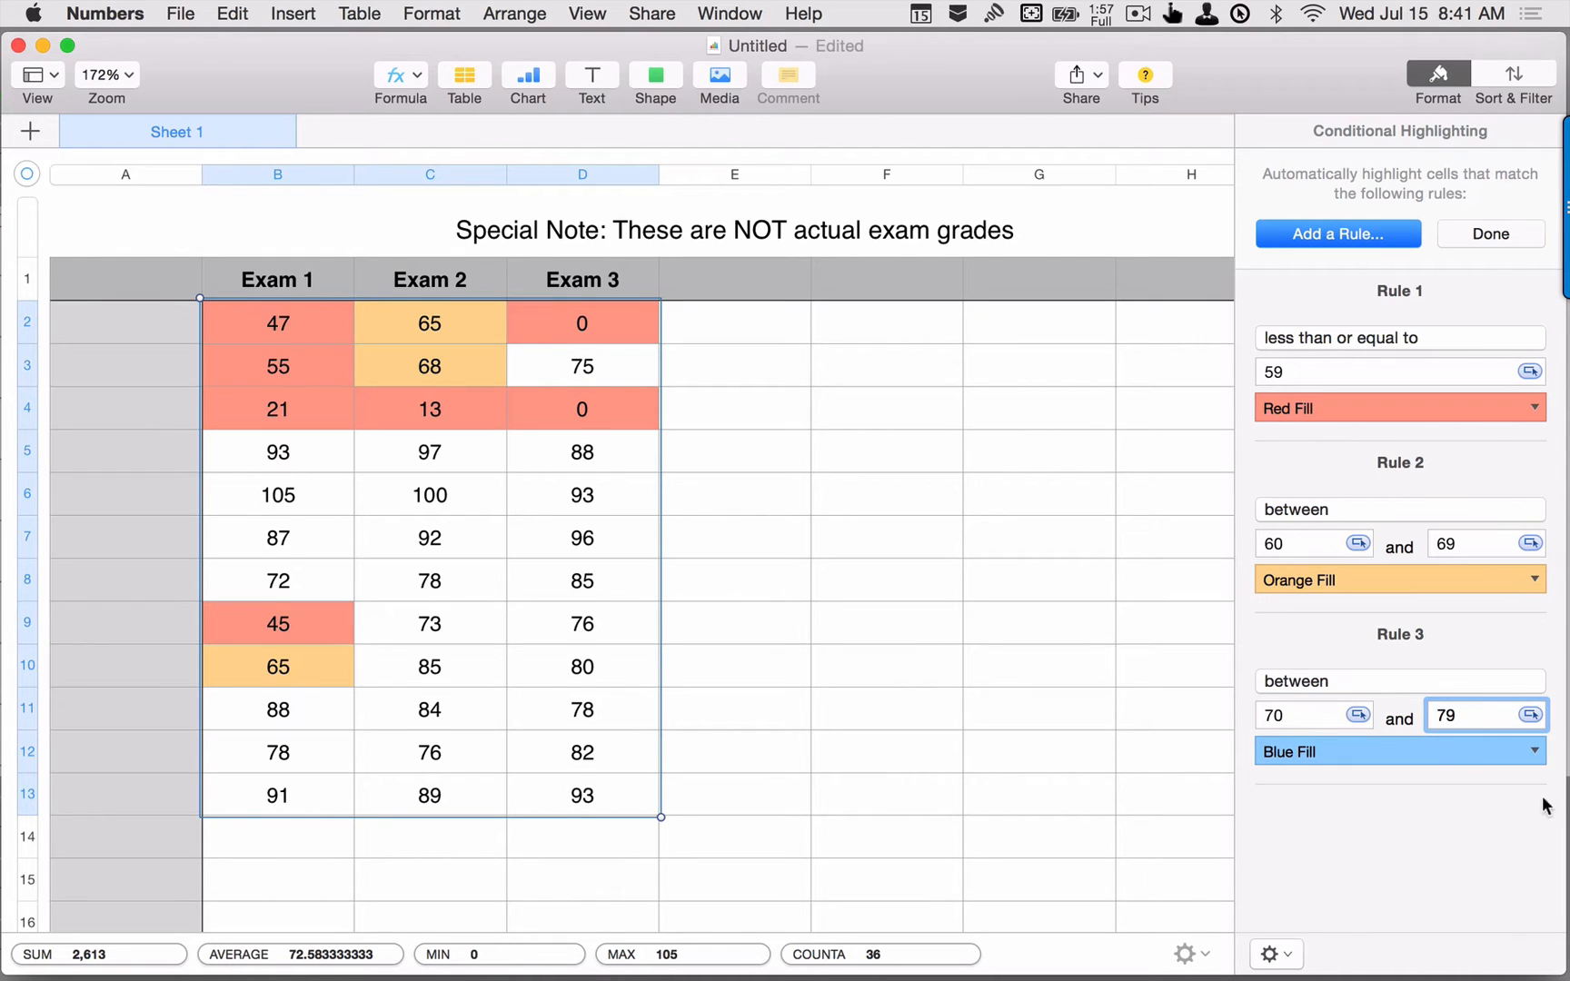
{"action": "left_click", "coordinate": [1398, 751]}
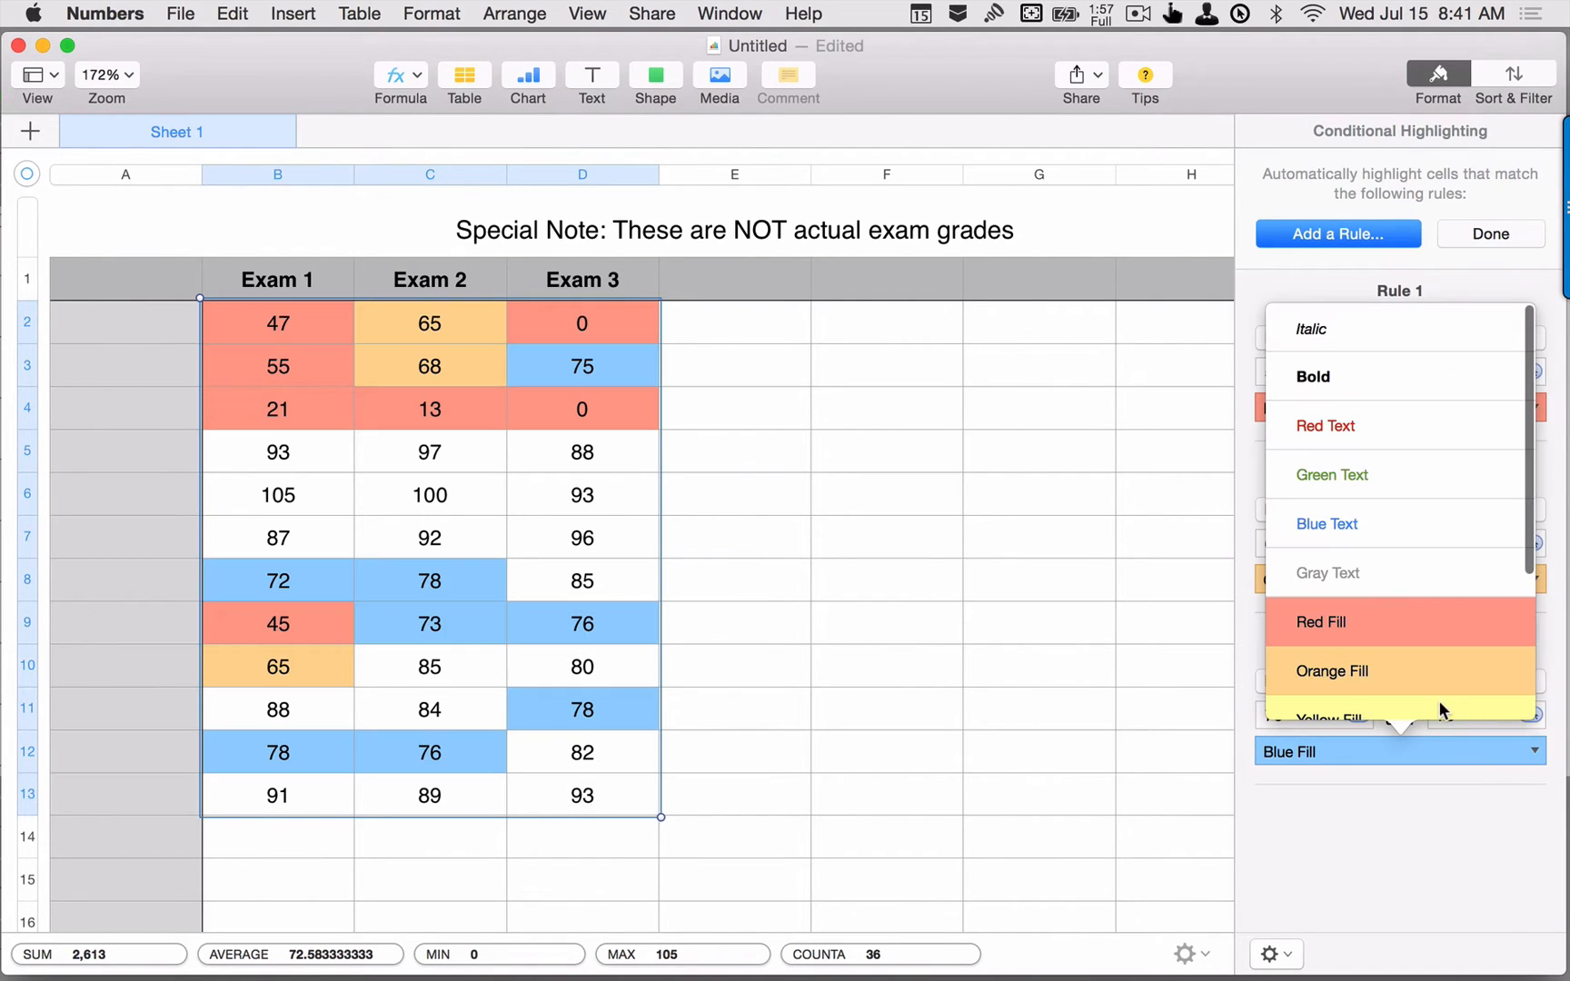
{"action": "left_click", "coordinate": [1332, 713]}
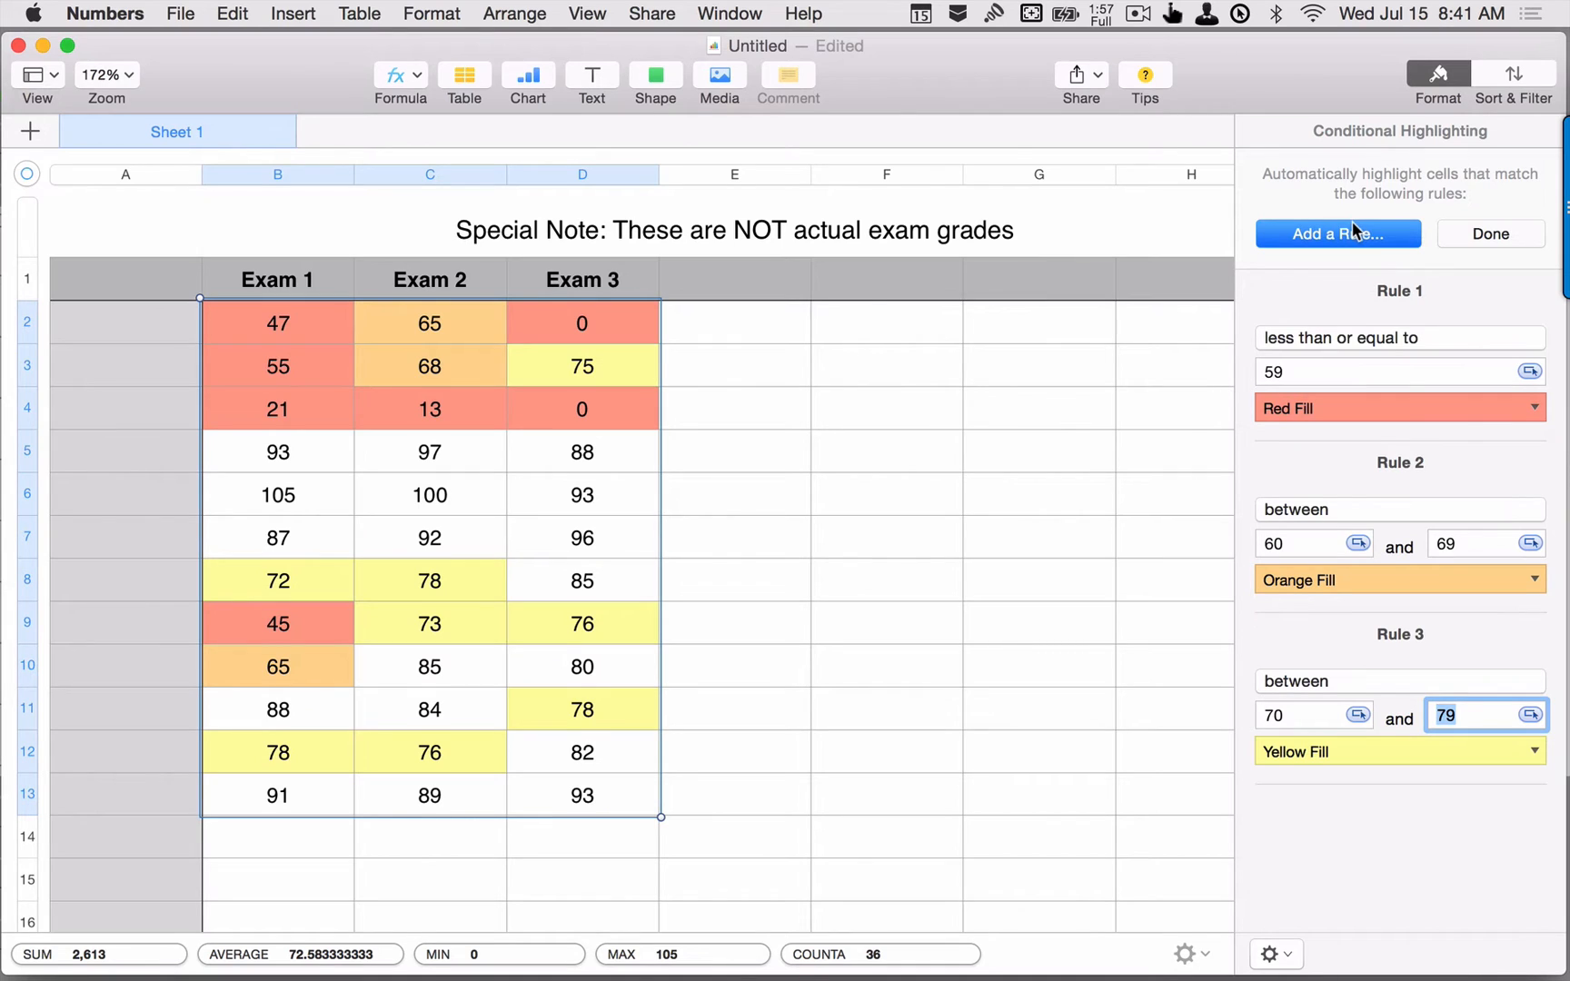
{"action": "left_click", "coordinate": [1294, 682]}
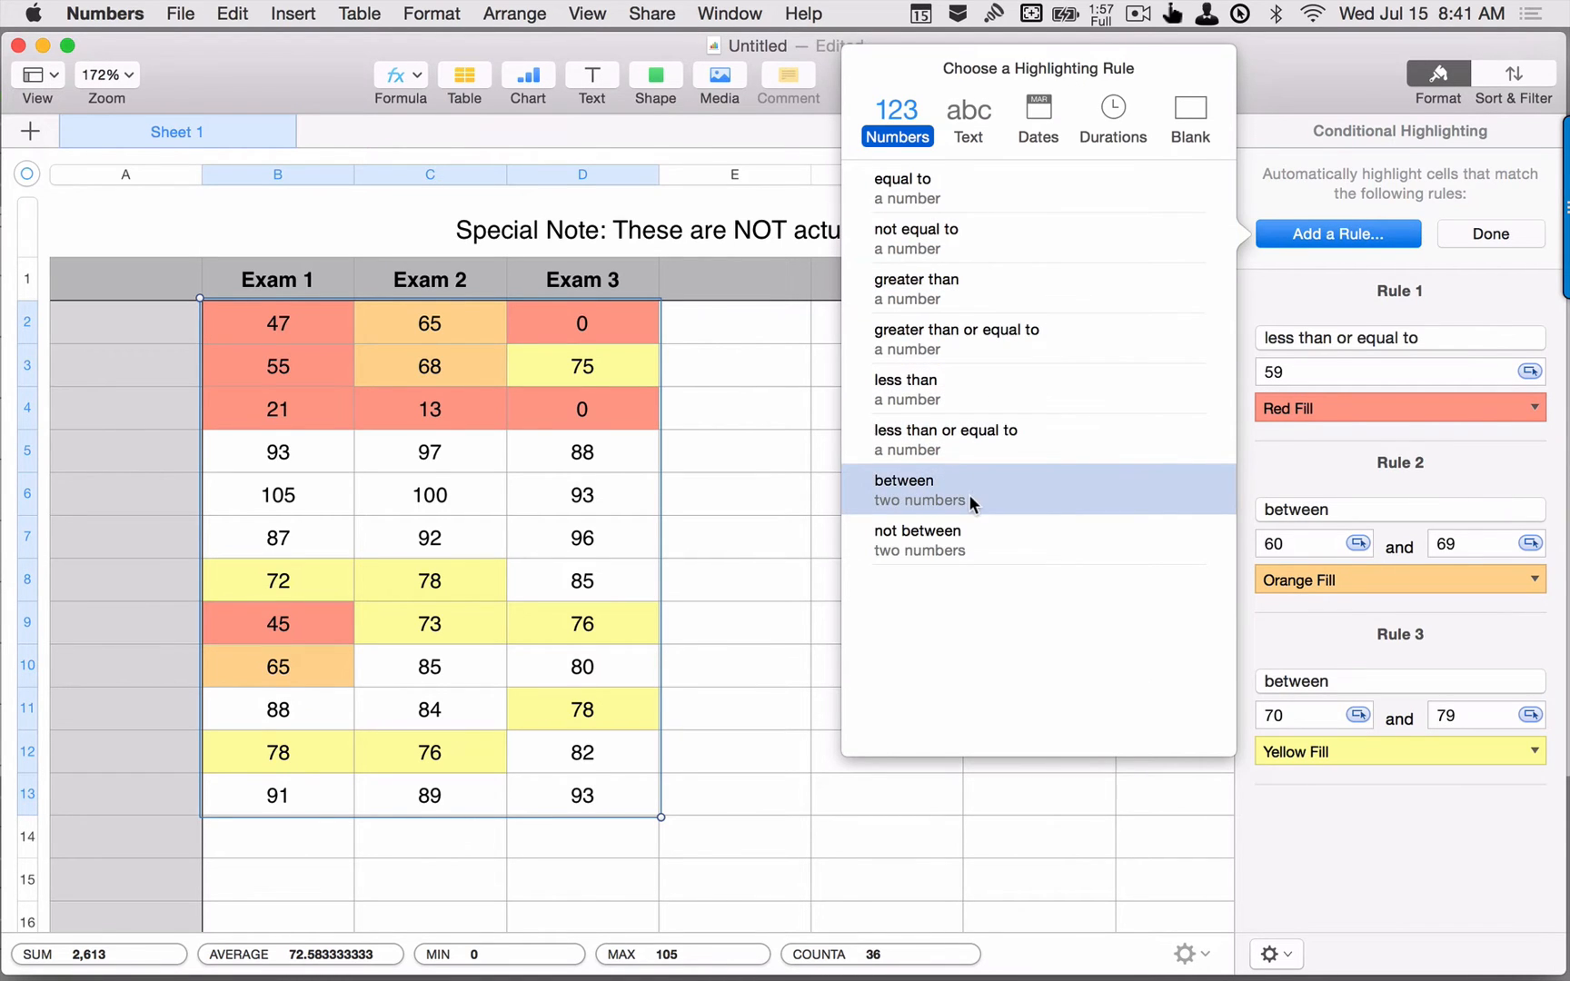
{"action": "left_click", "coordinate": [905, 489]}
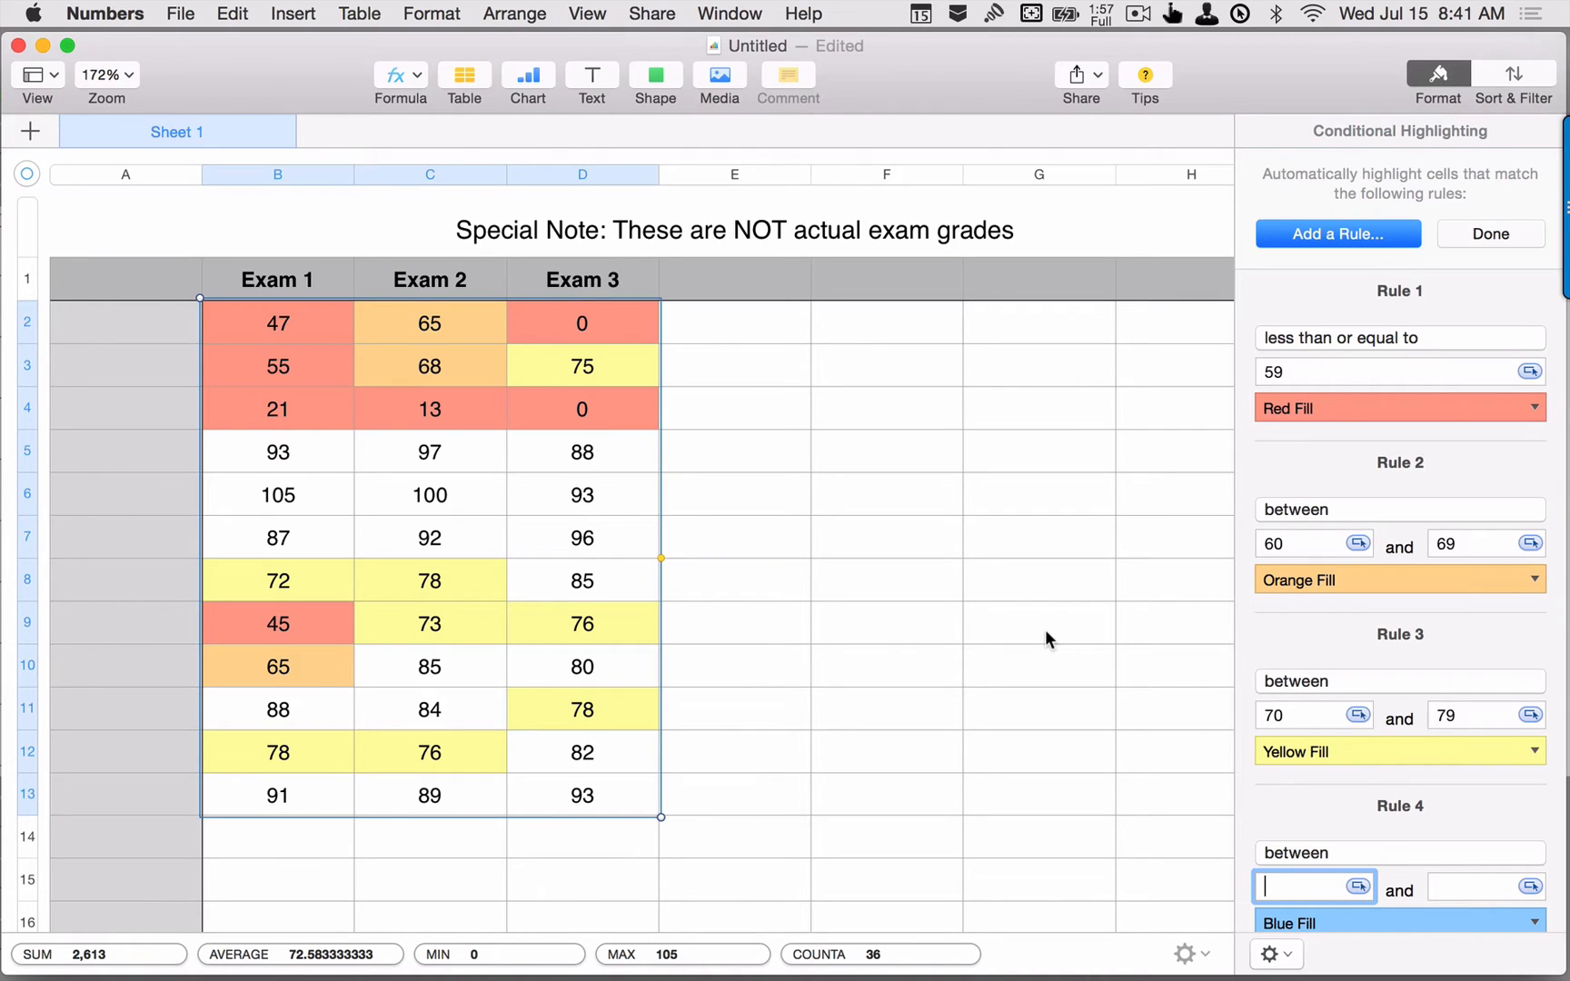
Set Rule 4 to 80–89 with Blue Fill, and add Rule 5 for grades greater than or equal to 90 in green.
{"action": "type", "text": "80"}
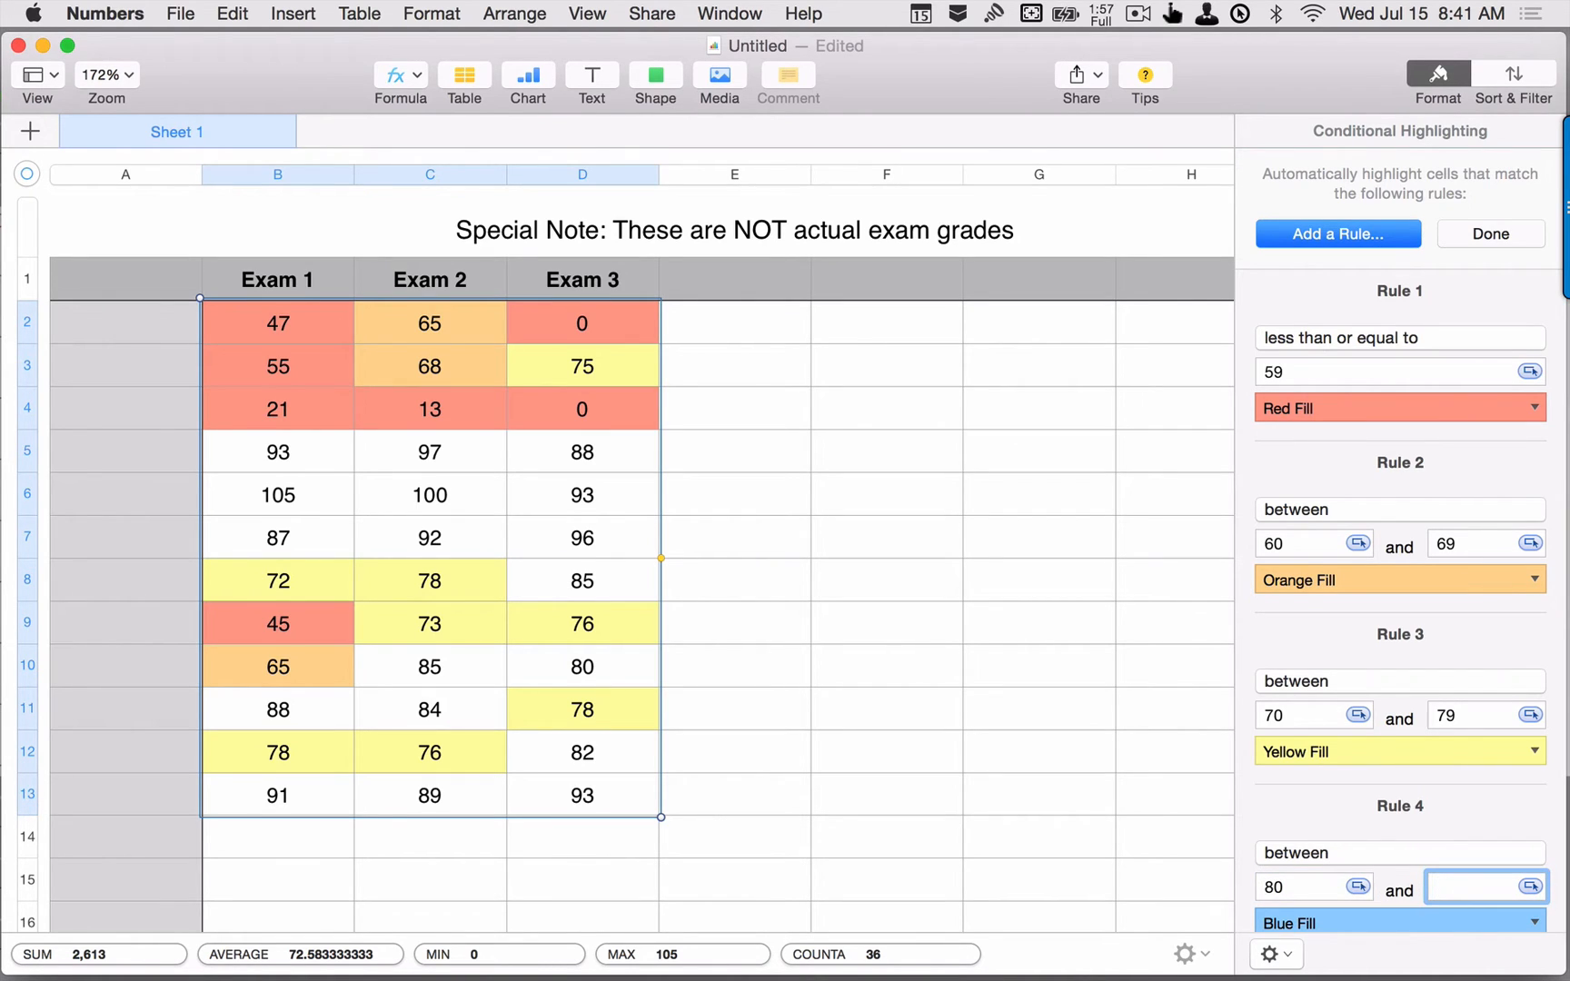
{"action": "type", "text": "89"}
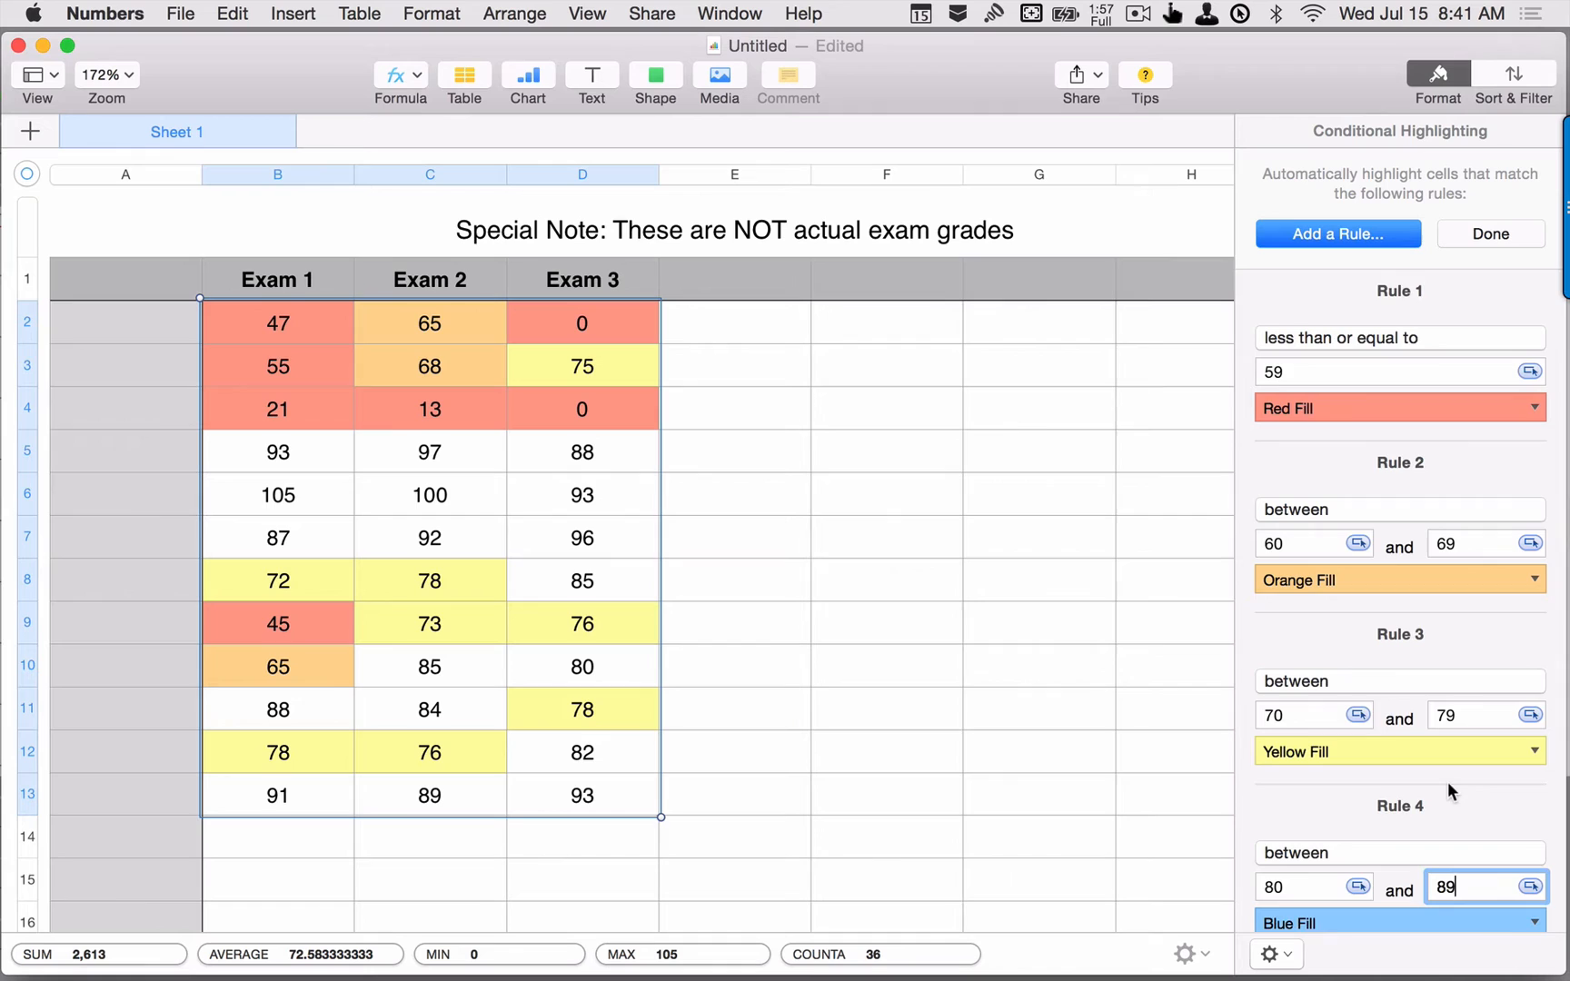
{"action": "left_click", "coordinate": [1338, 234]}
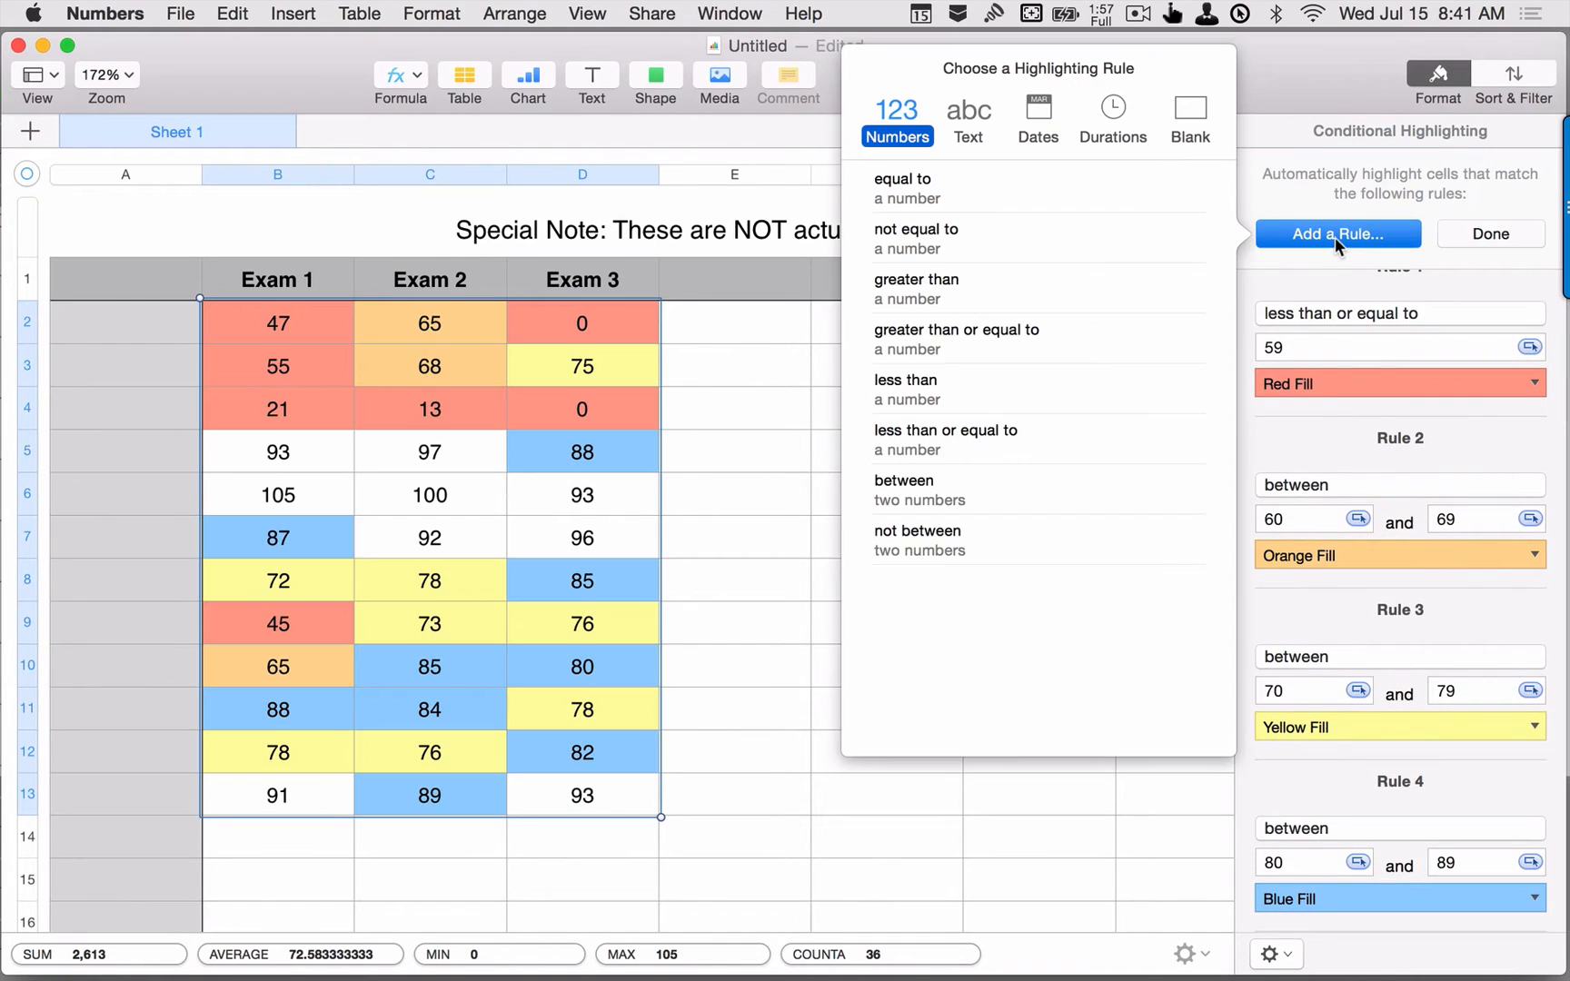
{"action": "mouse_move", "coordinate": [1007, 374]}
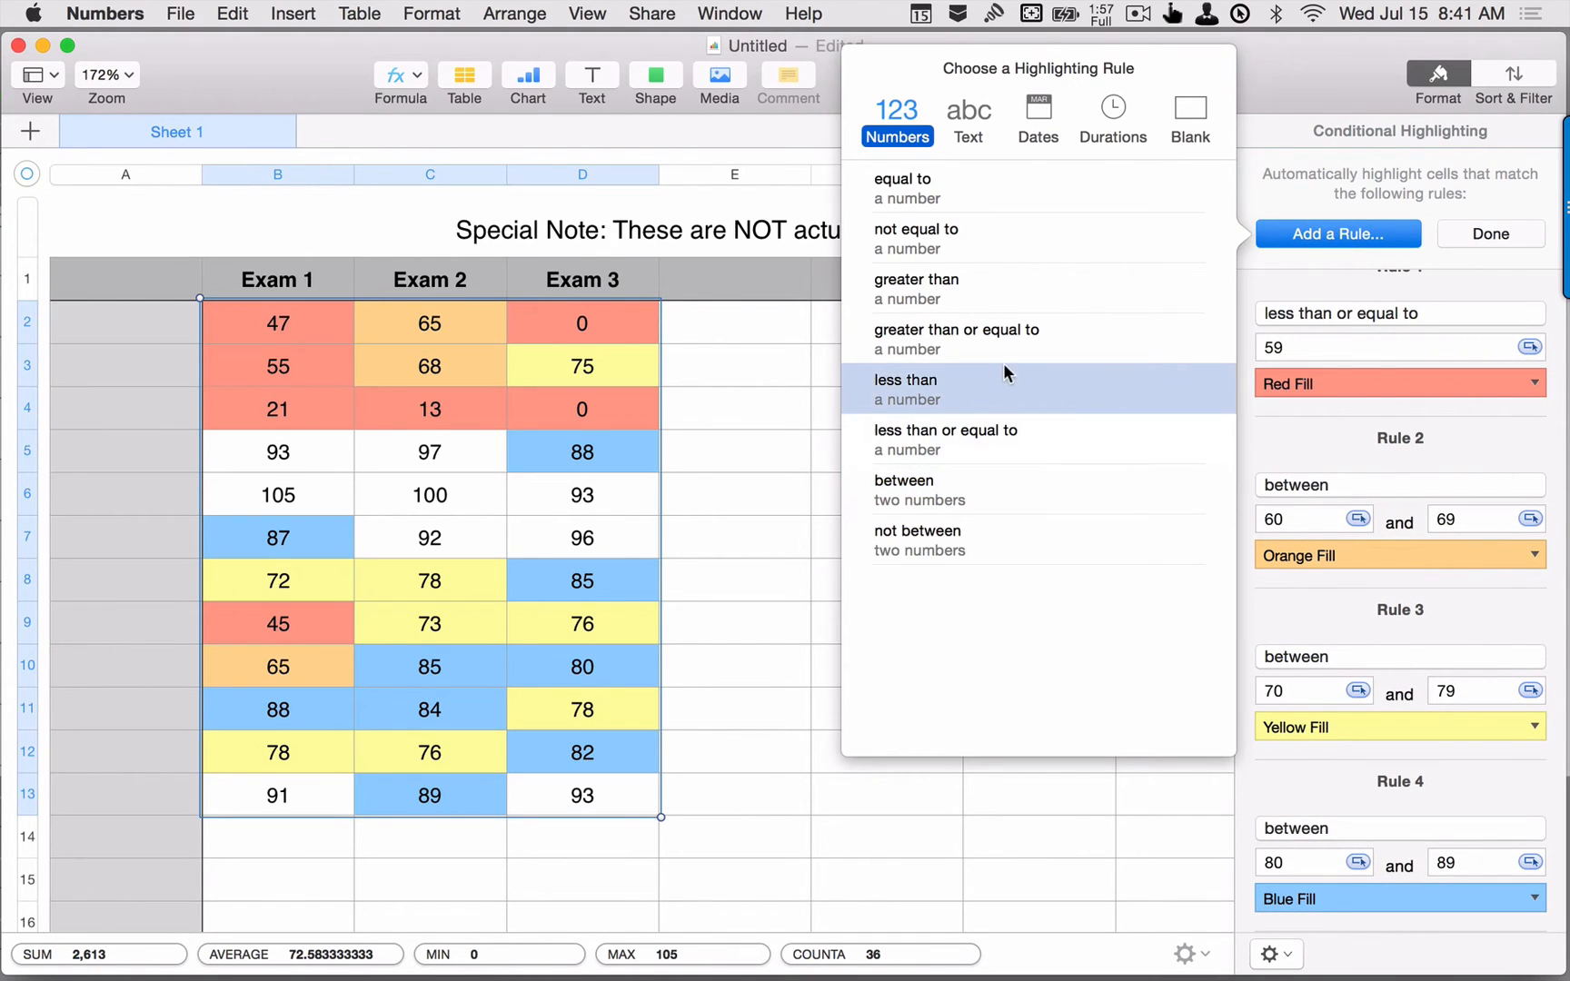
{"action": "mouse_move", "coordinate": [967, 340]}
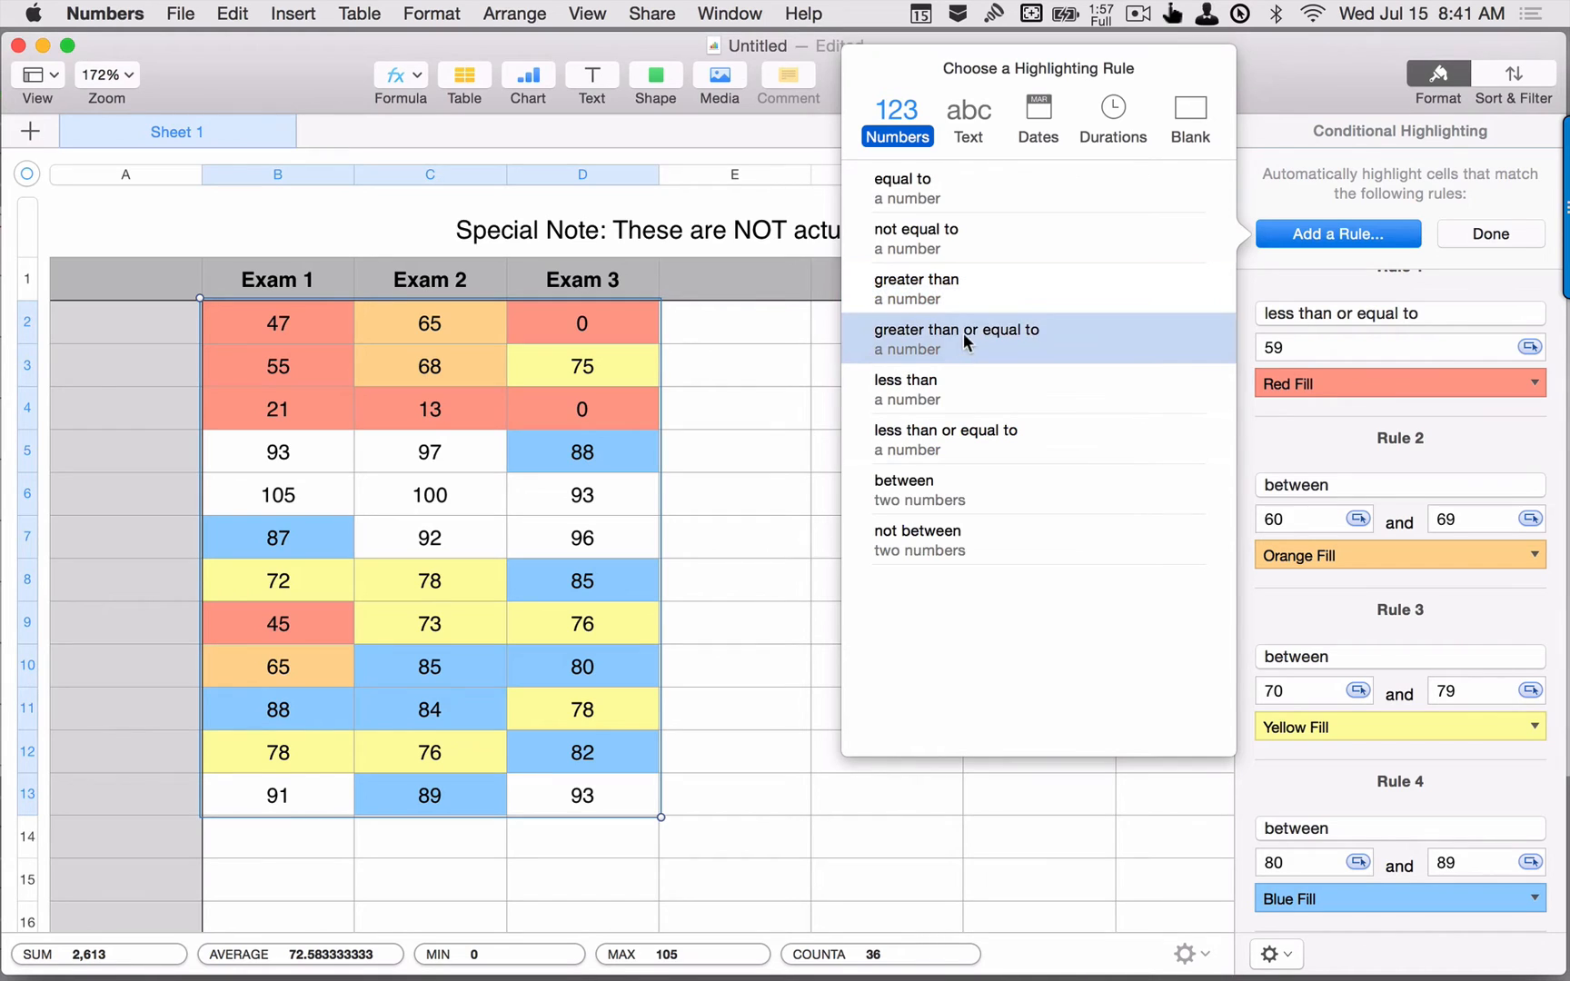
{"action": "left_click", "coordinate": [956, 338]}
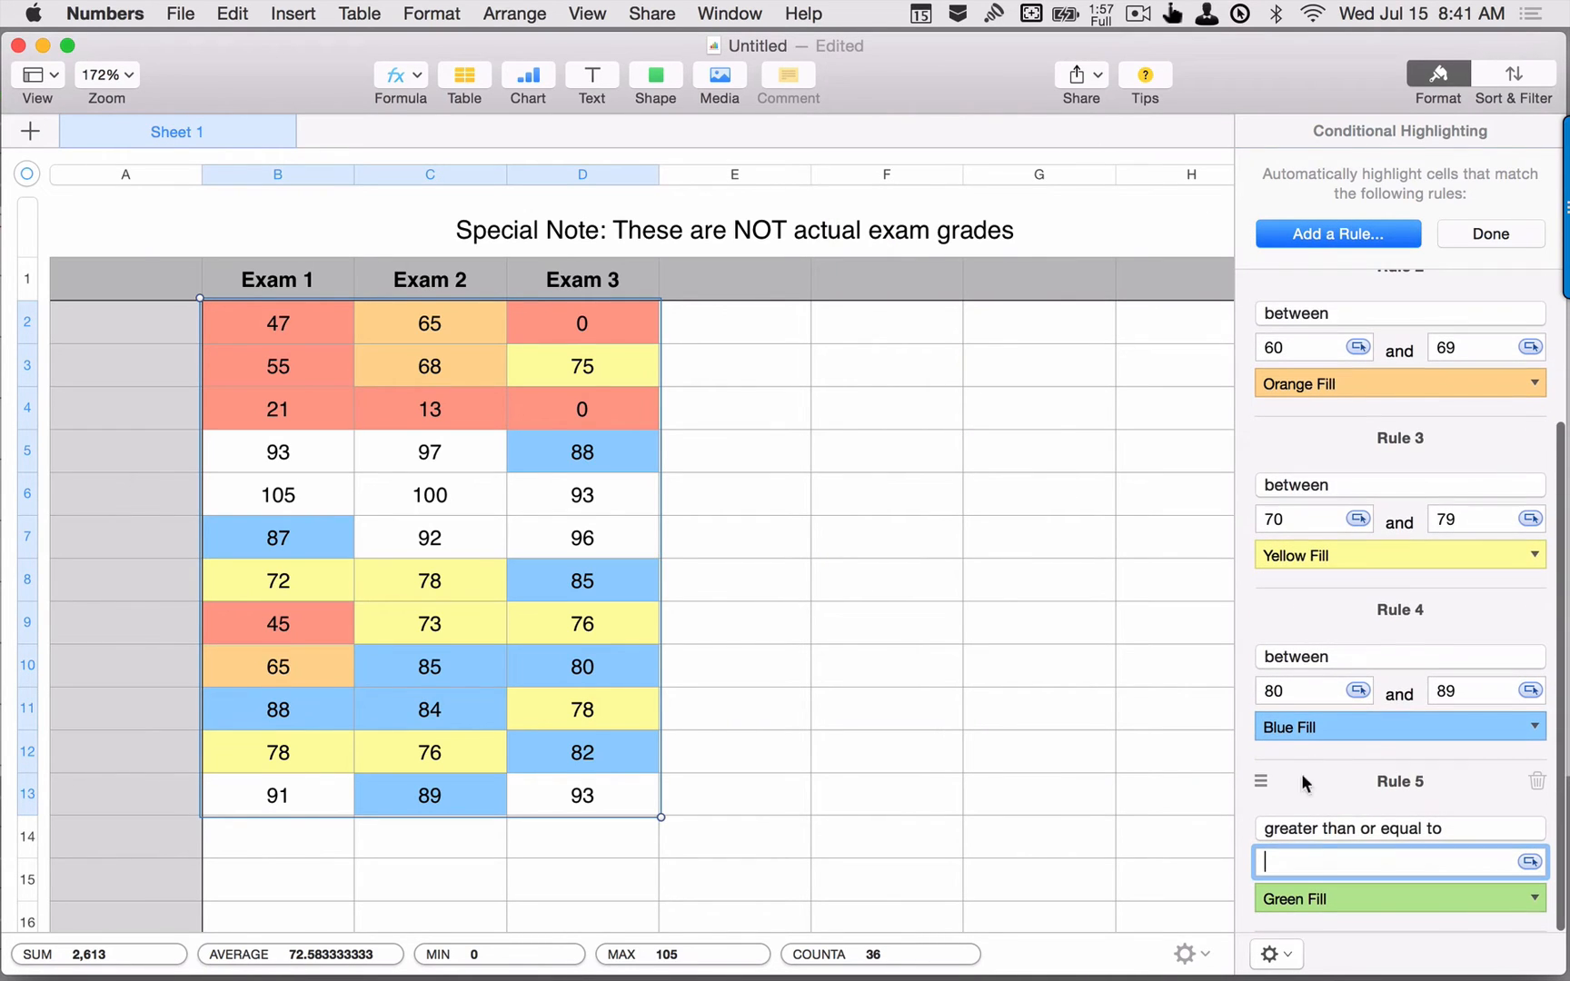
{"action": "type", "text": "90"}
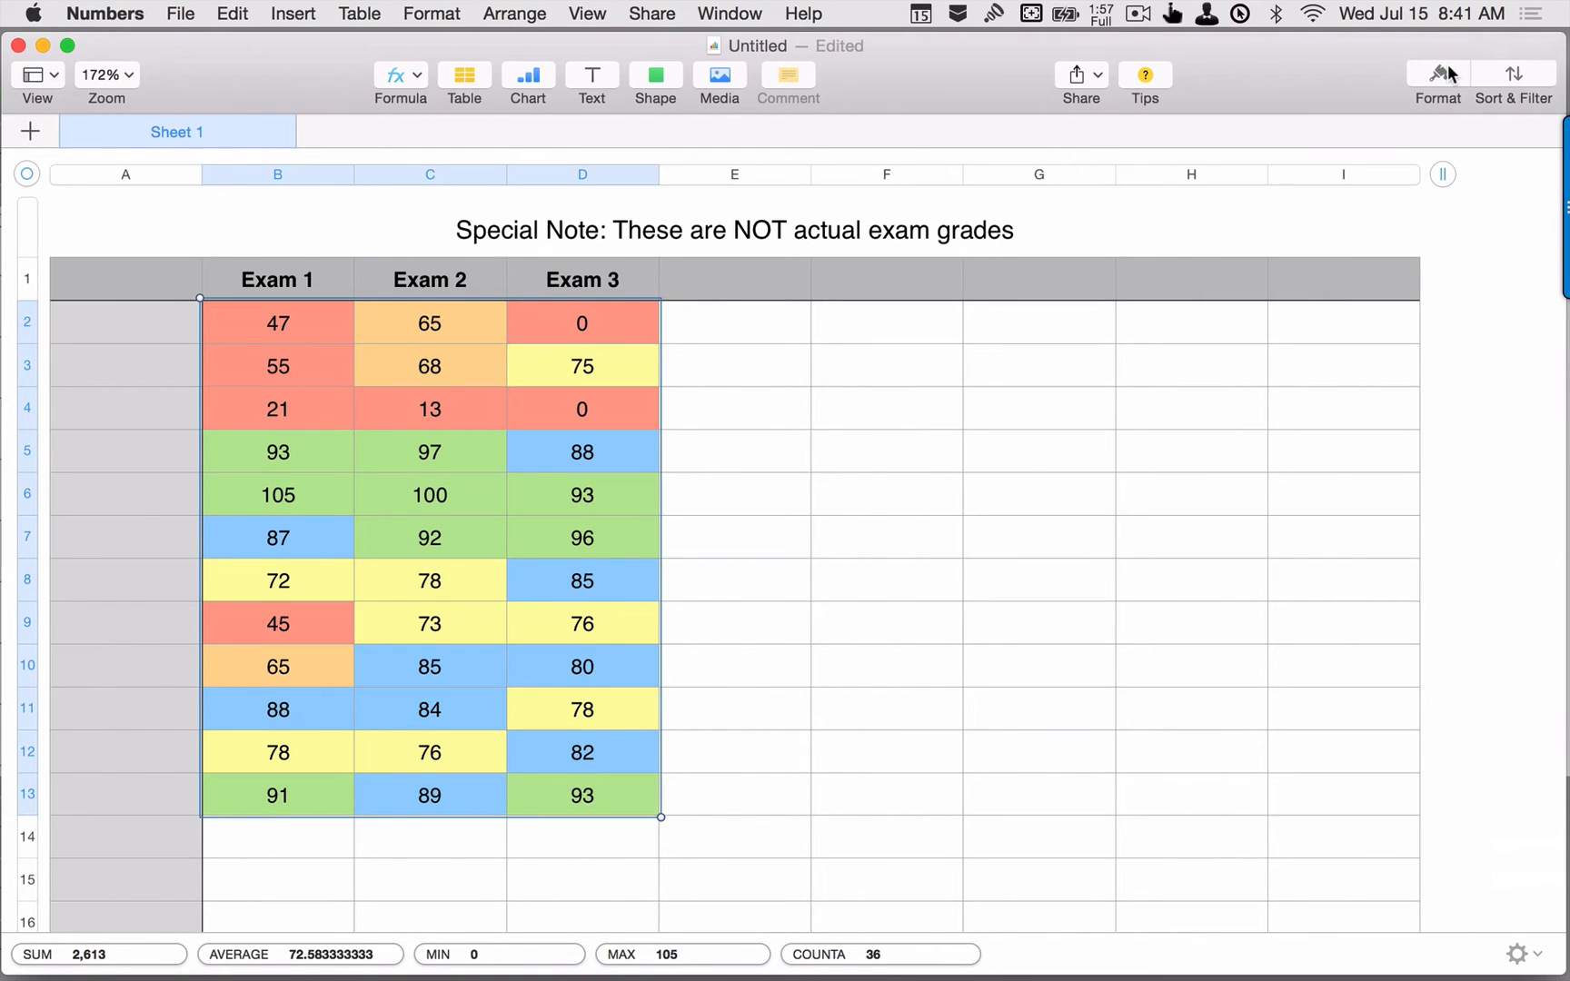
{"action": "mouse_move", "coordinate": [1437, 73]}
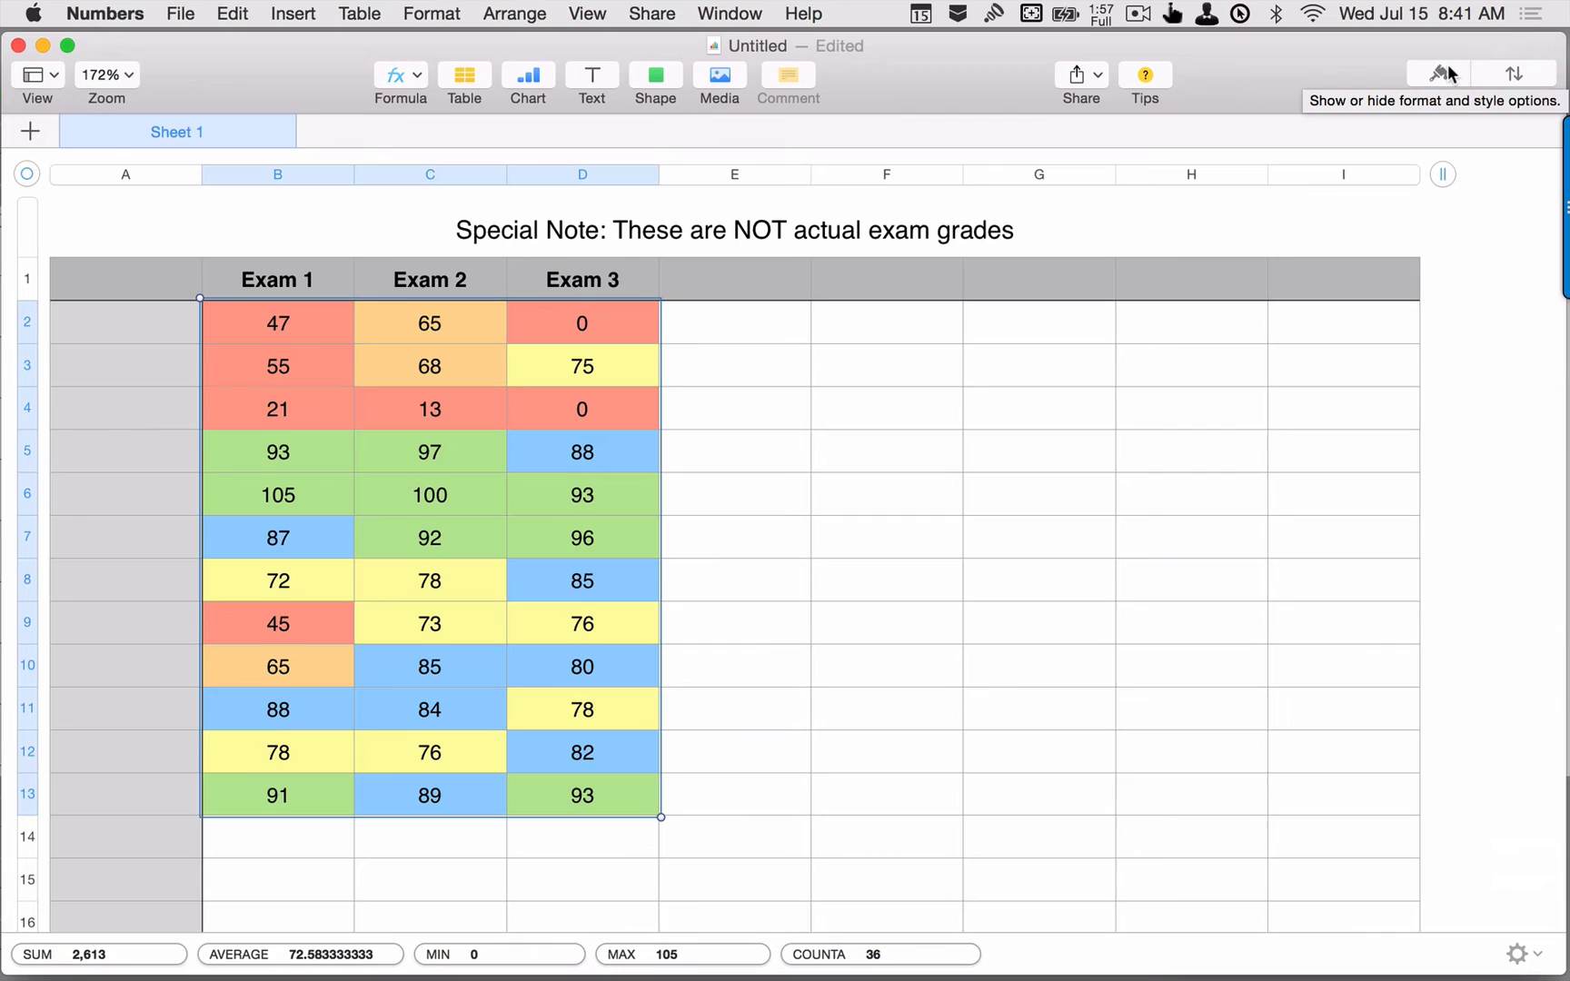